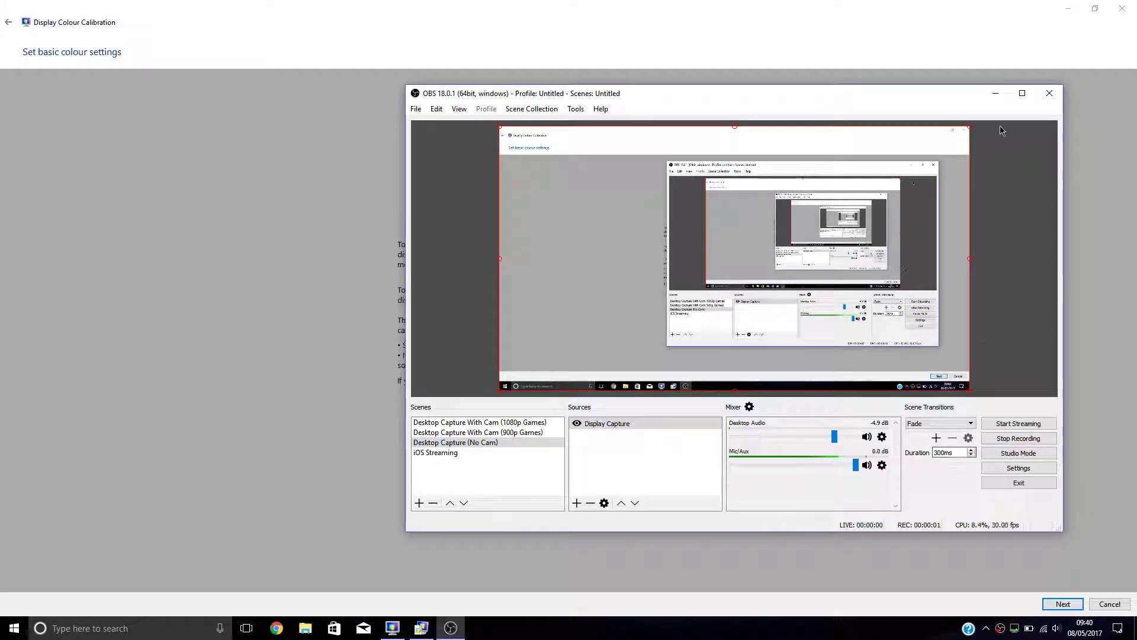
mouse_move(996, 93)
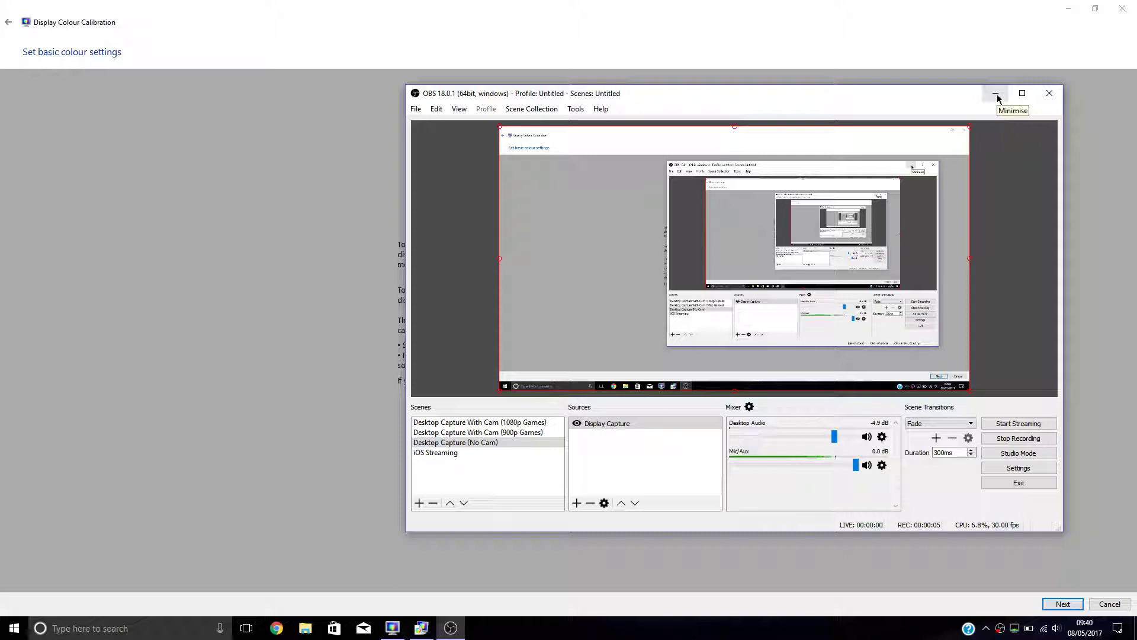
- Clear the covering windows, then reach Colour Management via Display settings and the adapter's properties
left_click(997, 93)
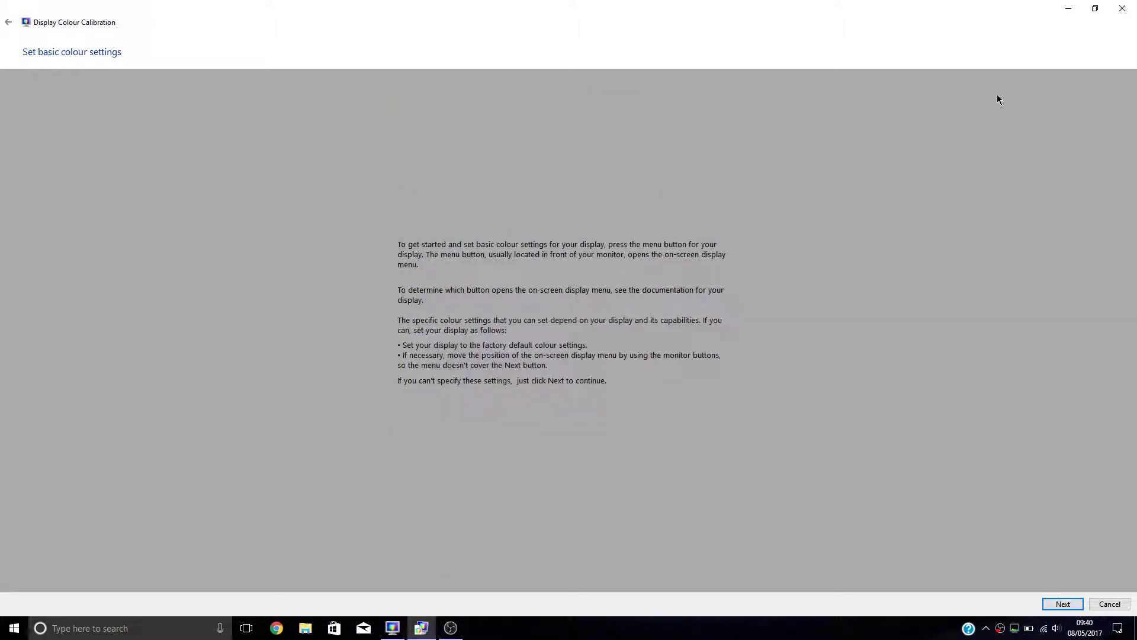
mouse_move(1018, 60)
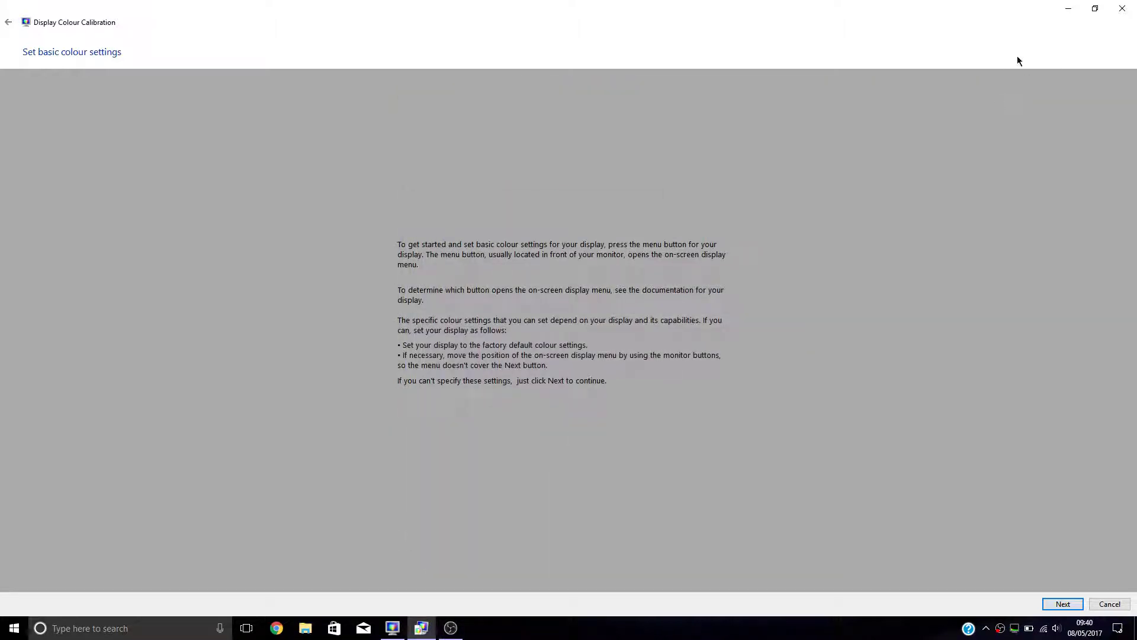
mouse_move(1049, 27)
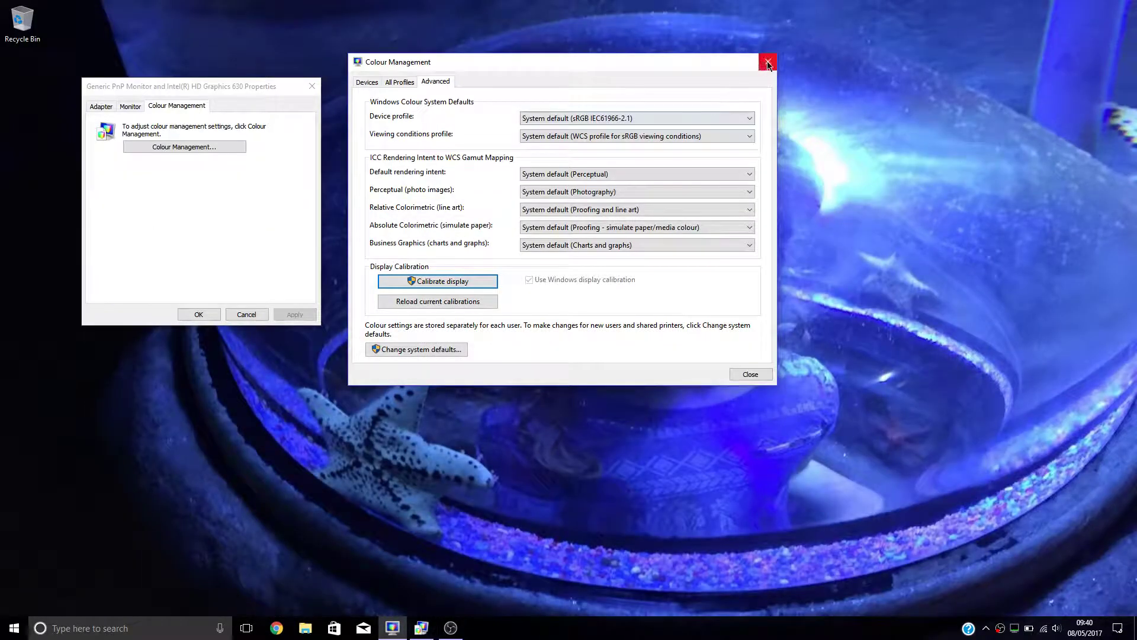
left_click(767, 62)
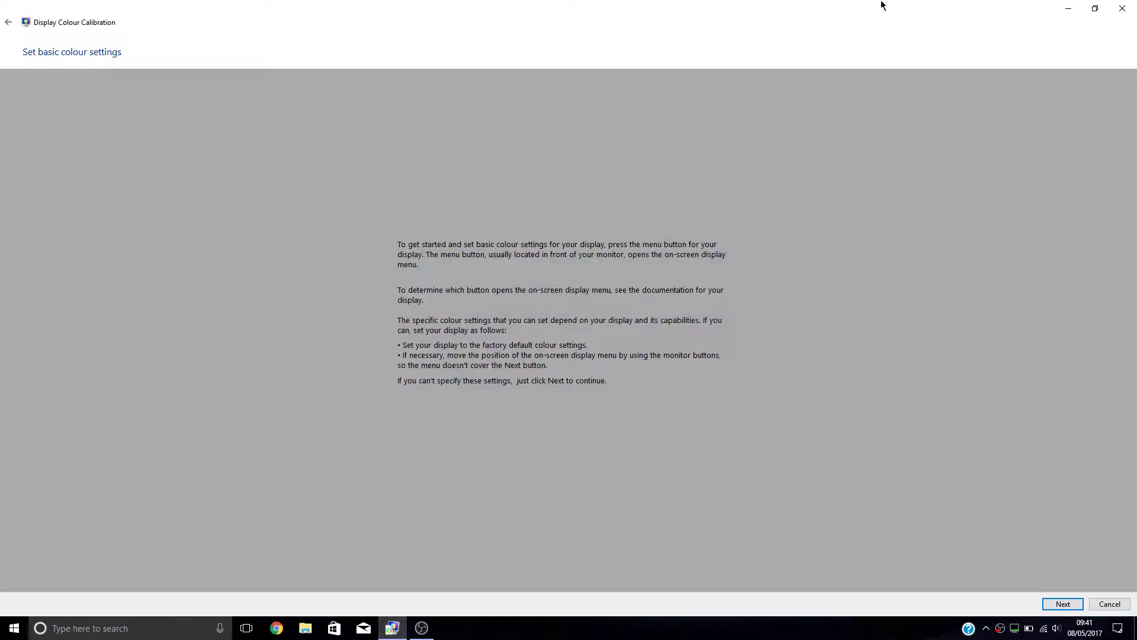
right_click(572, 90)
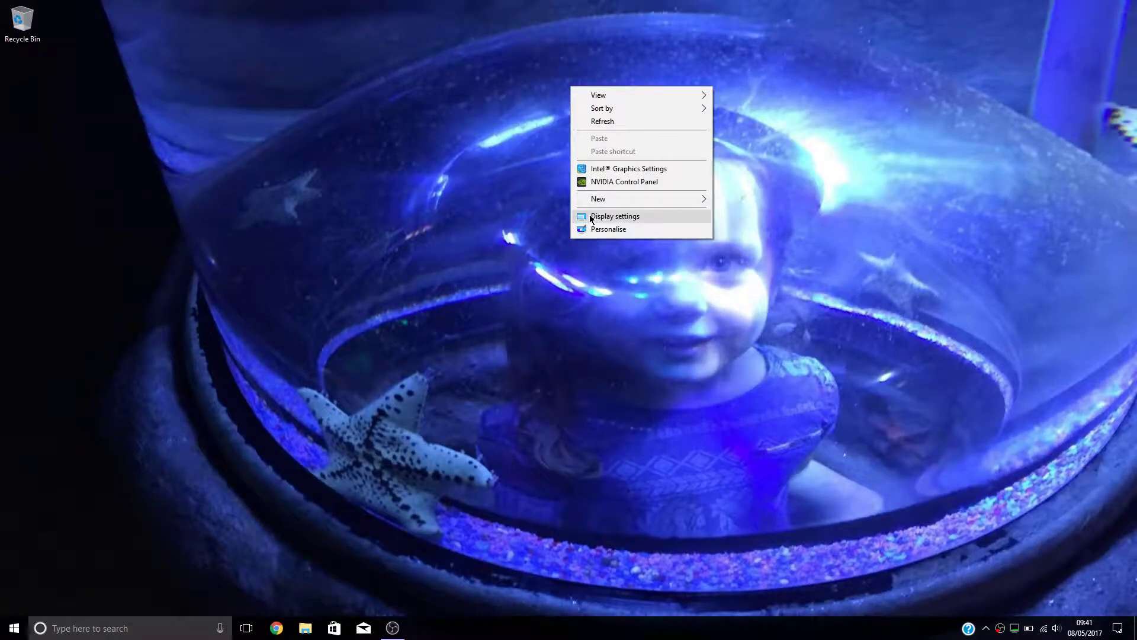
left_click(613, 216)
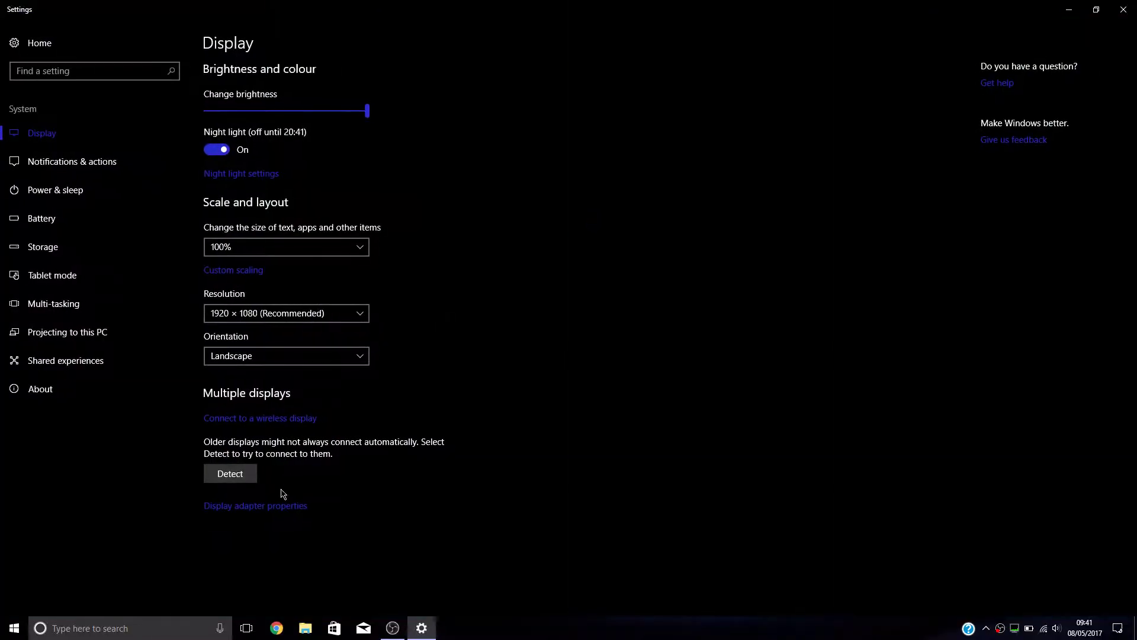
left_click(255, 505)
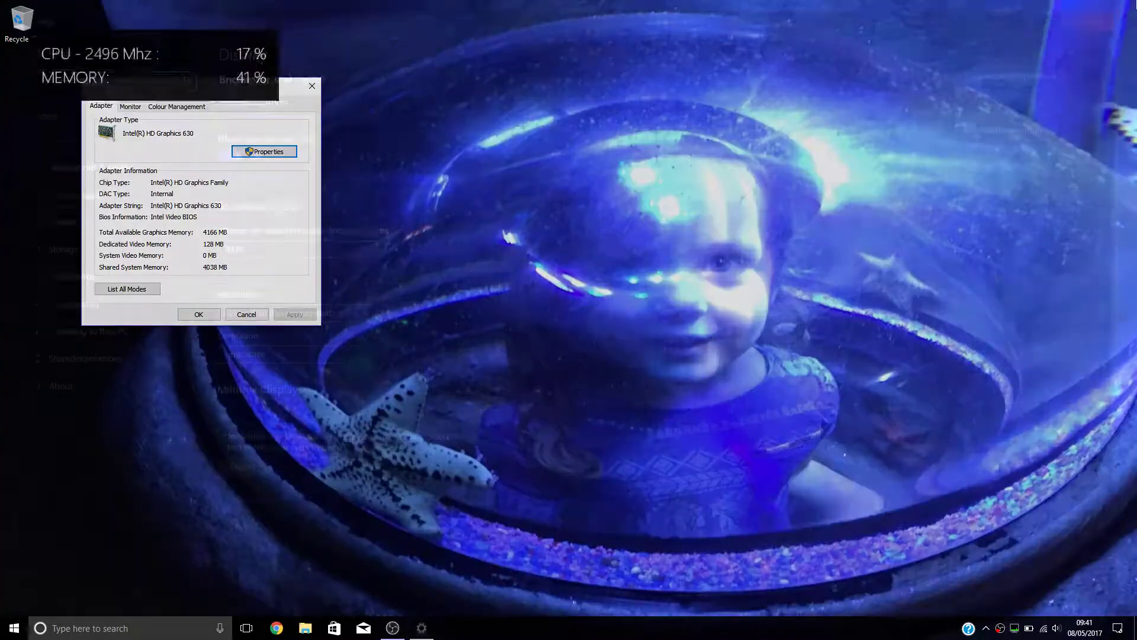
left_click(176, 106)
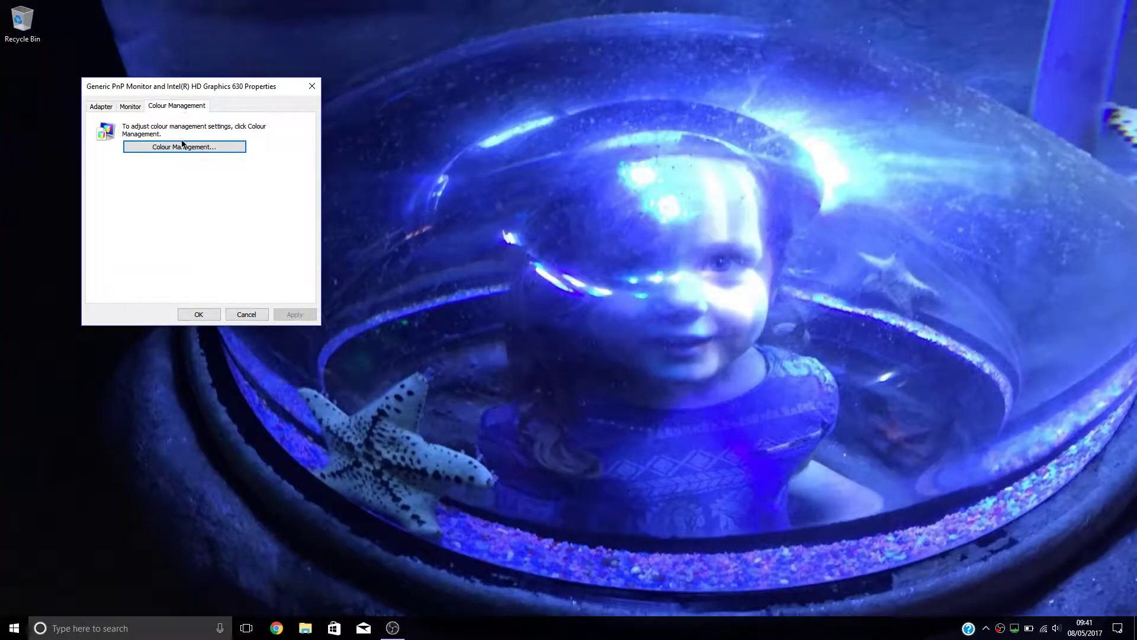
left_click(184, 146)
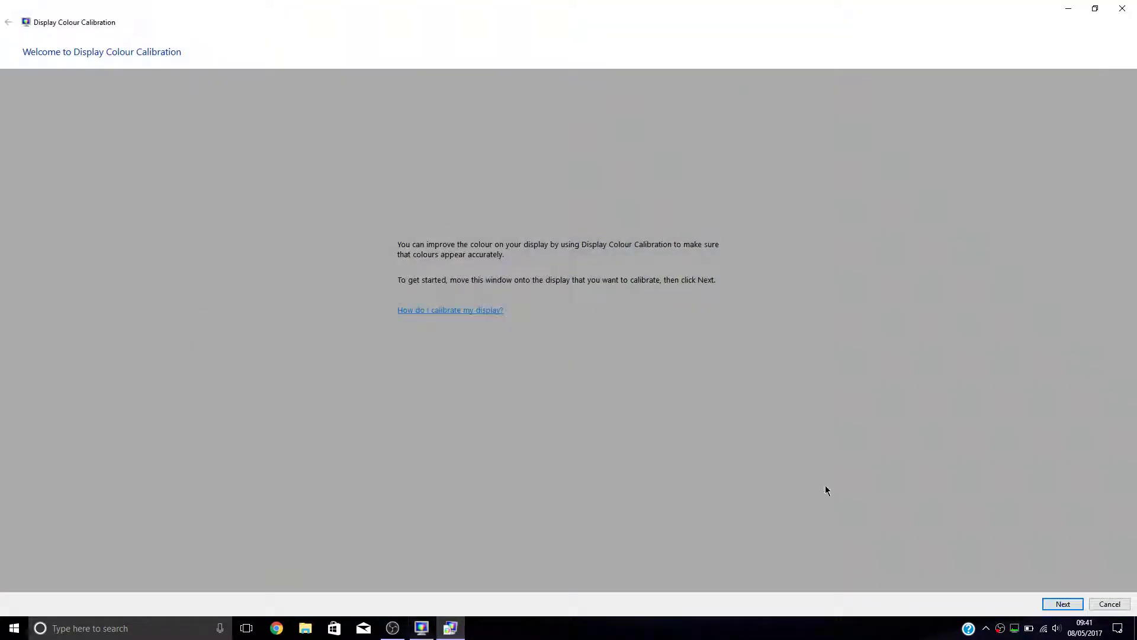
- Pass the welcome and guidance pages and set gamma so the centre dots fade
left_click(1062, 603)
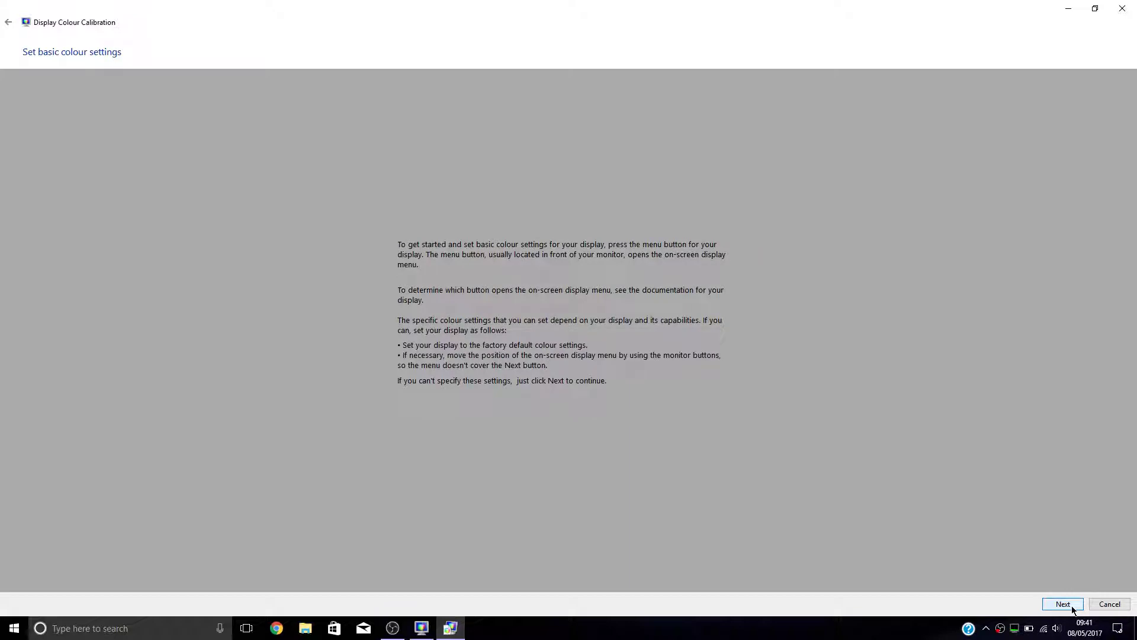
left_click(1062, 604)
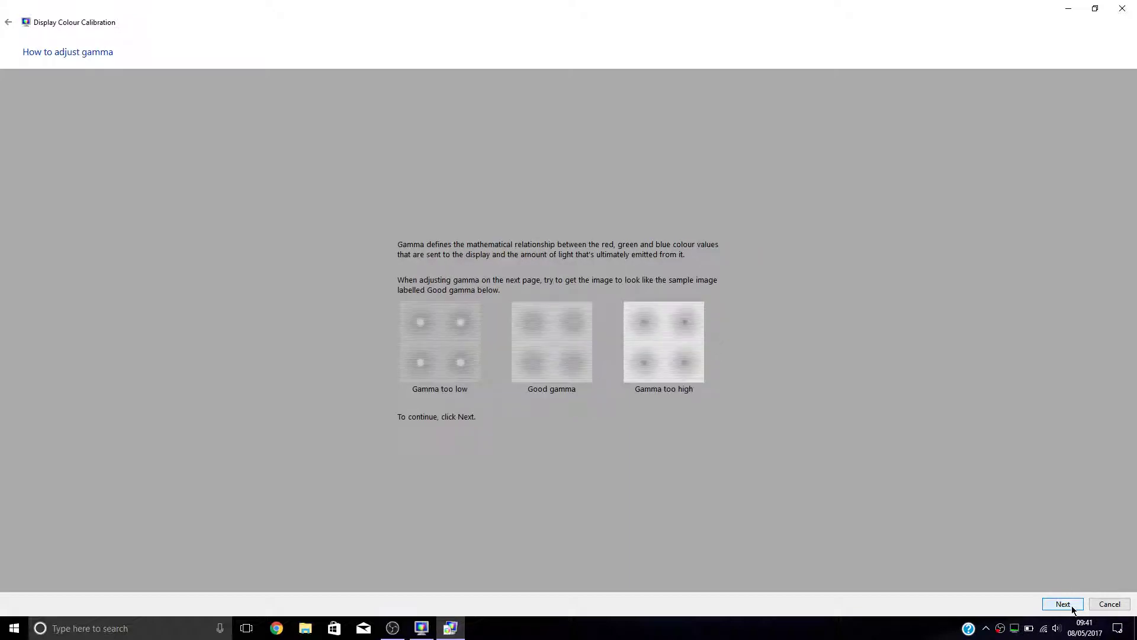
left_click(1062, 603)
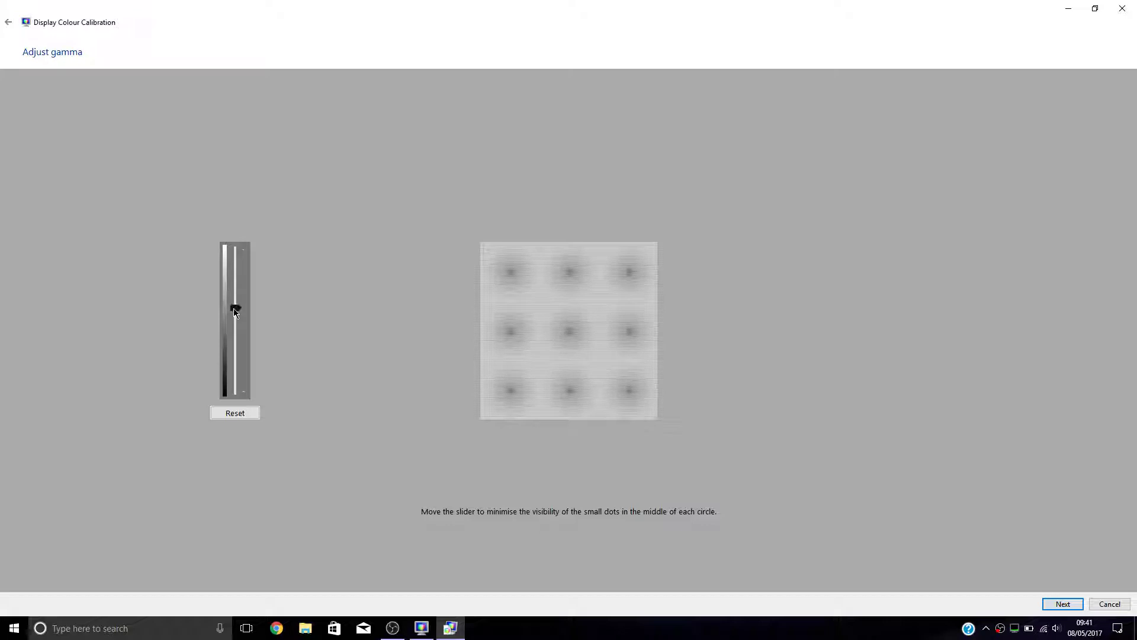
left_click(235, 307)
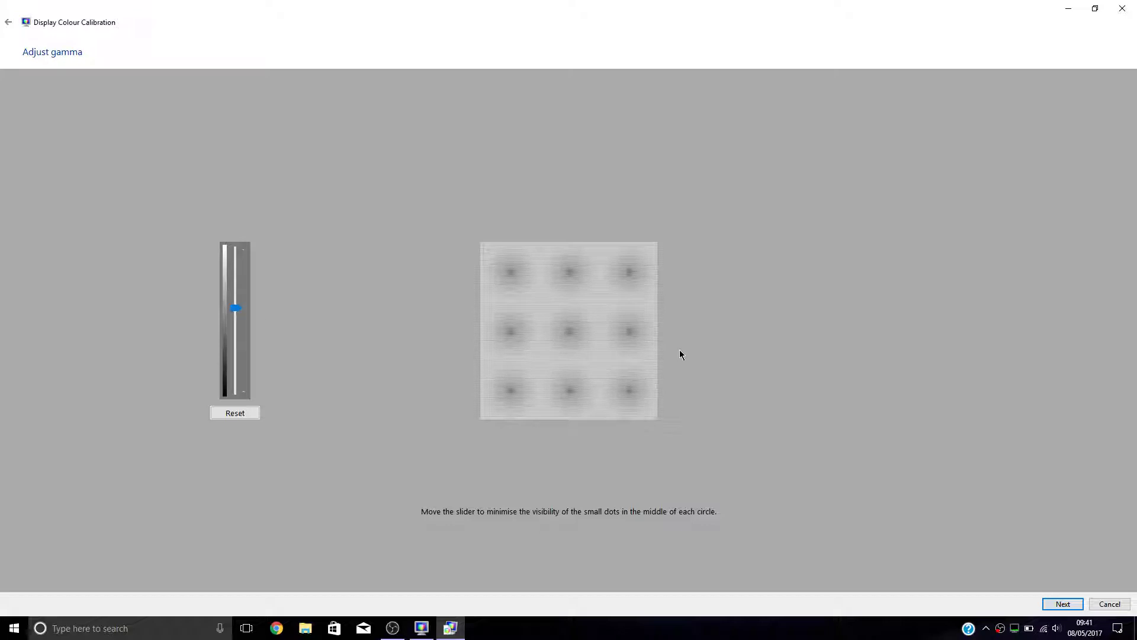
left_click(1062, 603)
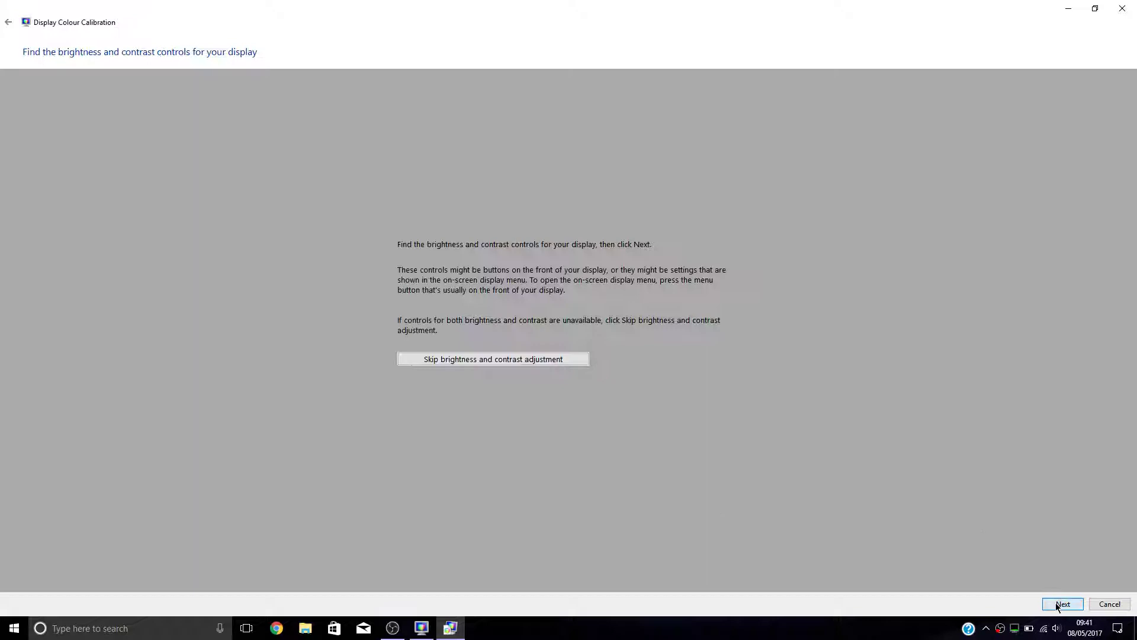
mouse_move(494, 359)
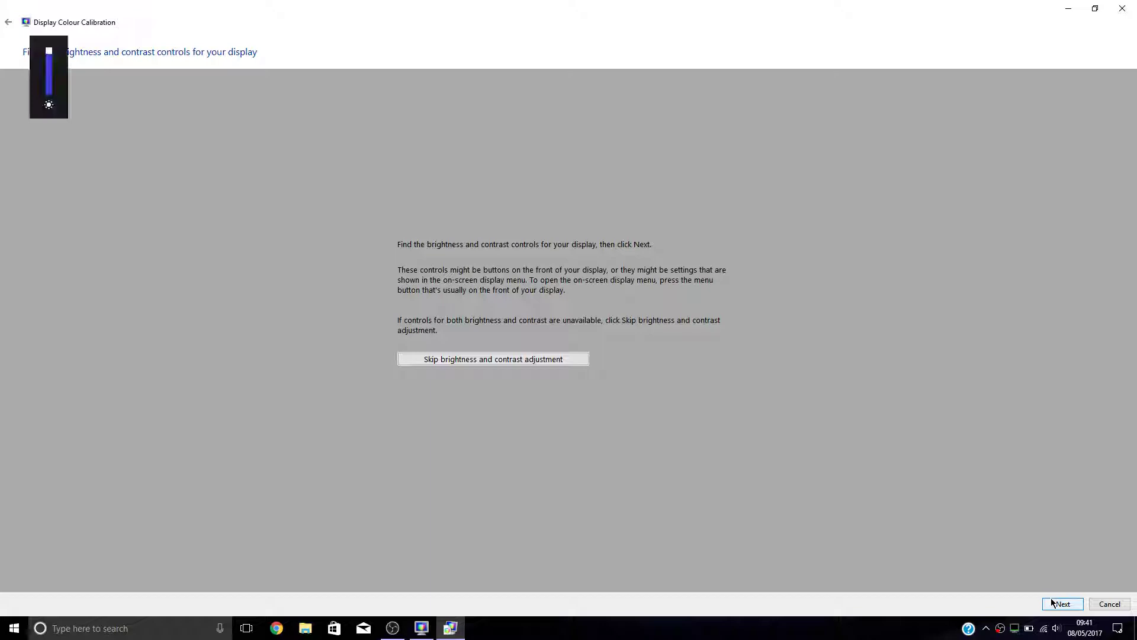
- Advance through the brightness guidance, brightness test image and contrast pages
left_click(1062, 604)
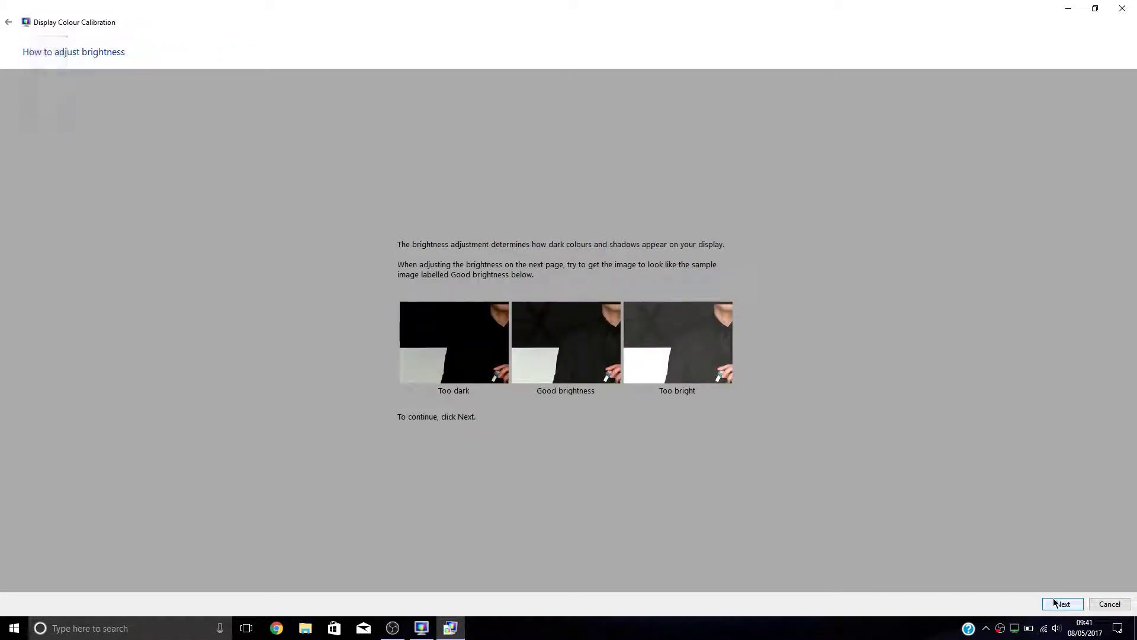
left_click(1062, 603)
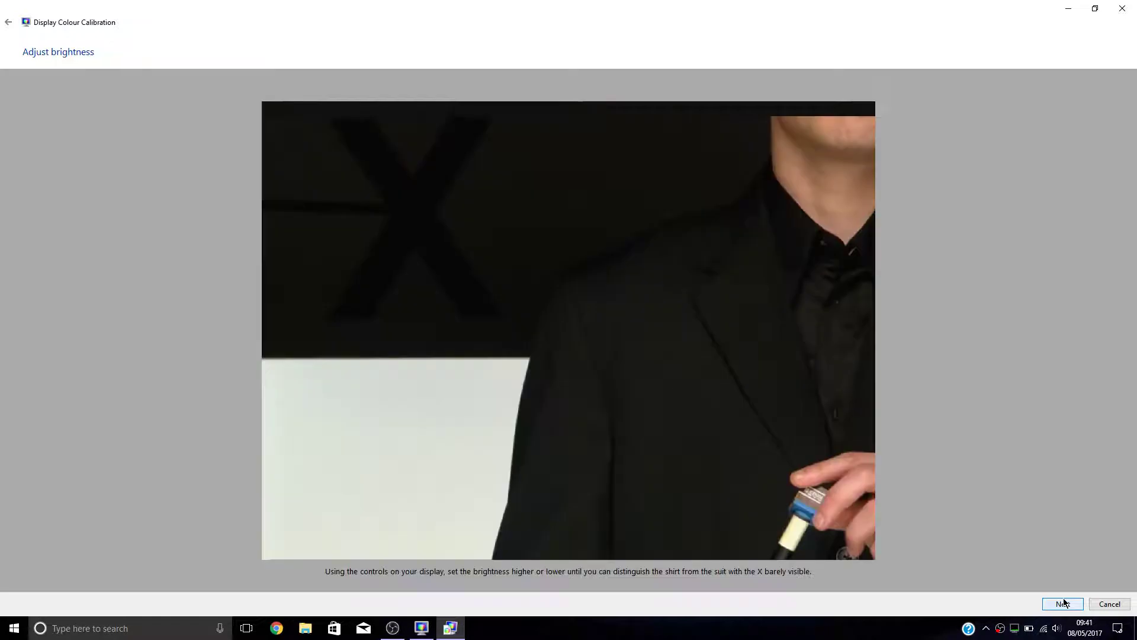
left_click(1062, 604)
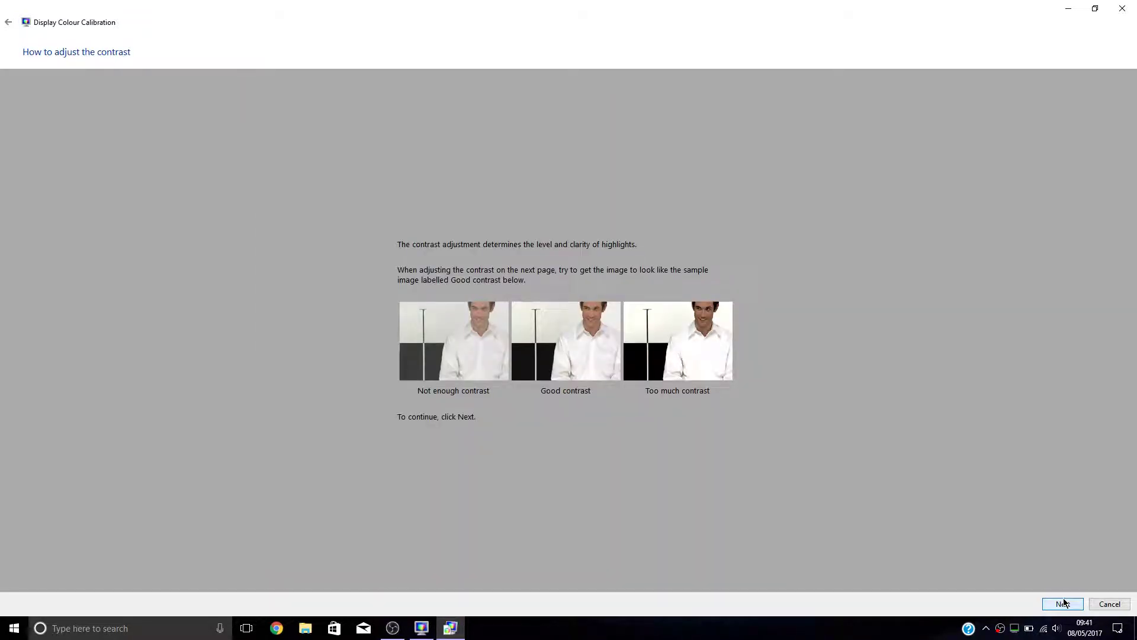
left_click(1062, 604)
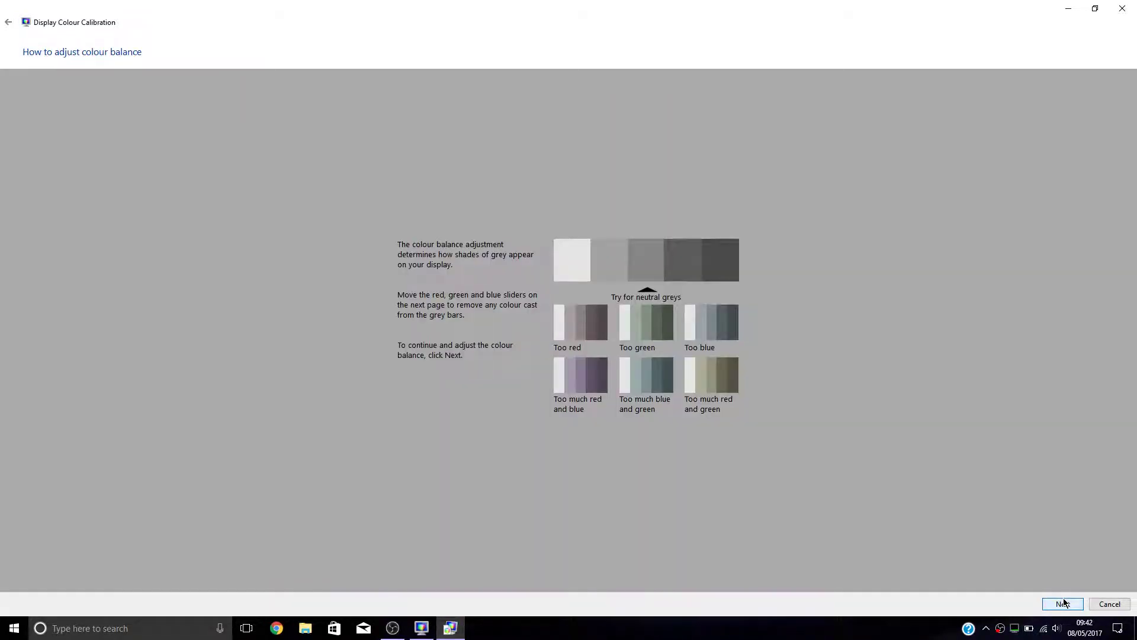
- Reach the Adjust colour balance page and open the Start menu
left_click(1062, 604)
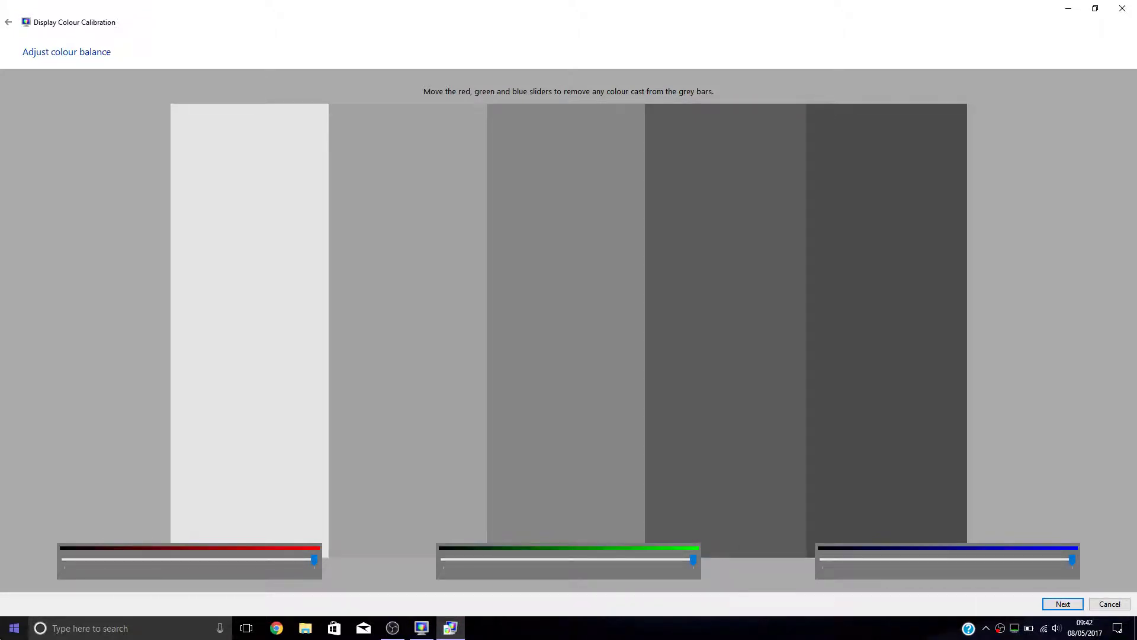
left_click(13, 628)
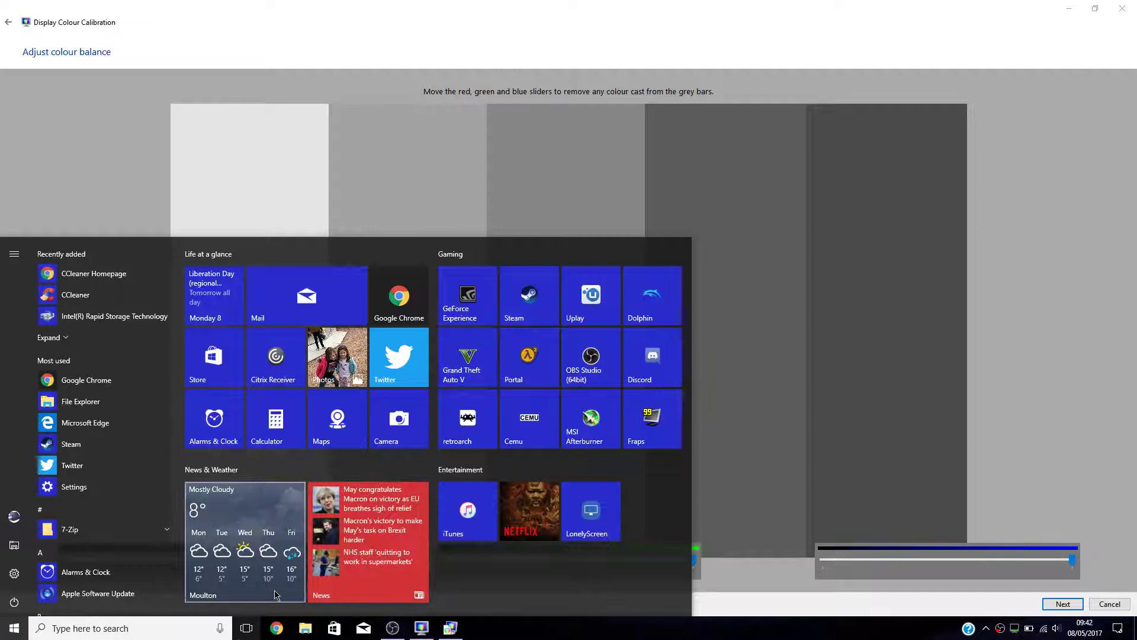
mouse_move(403, 78)
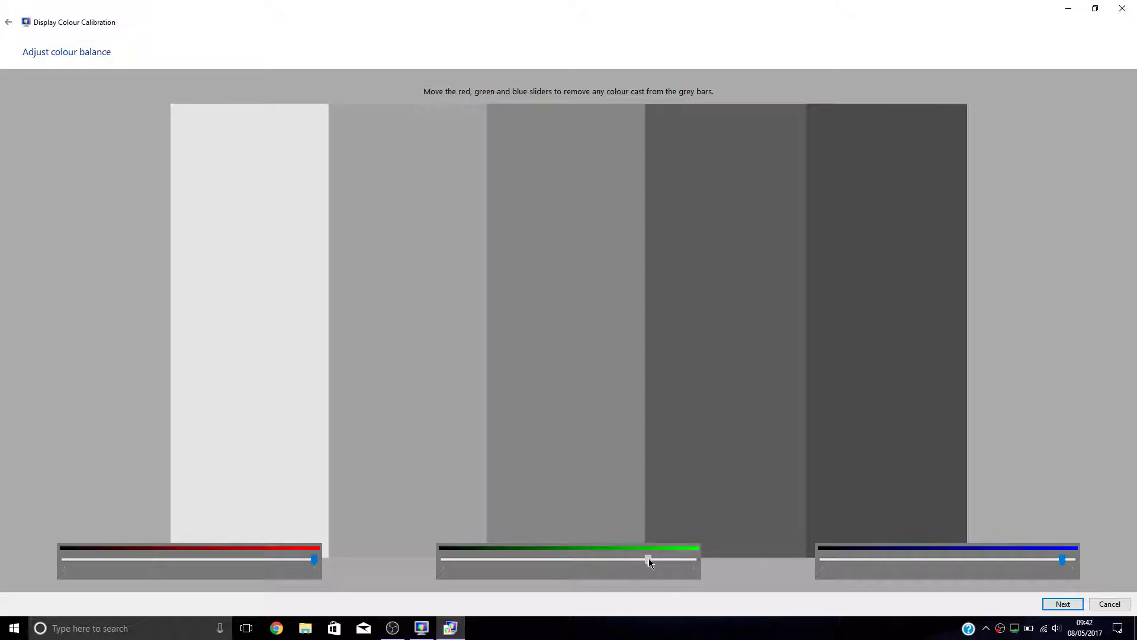
- Fine-tune the green level, then lower red to neutralise the greys
left_click(12, 628)
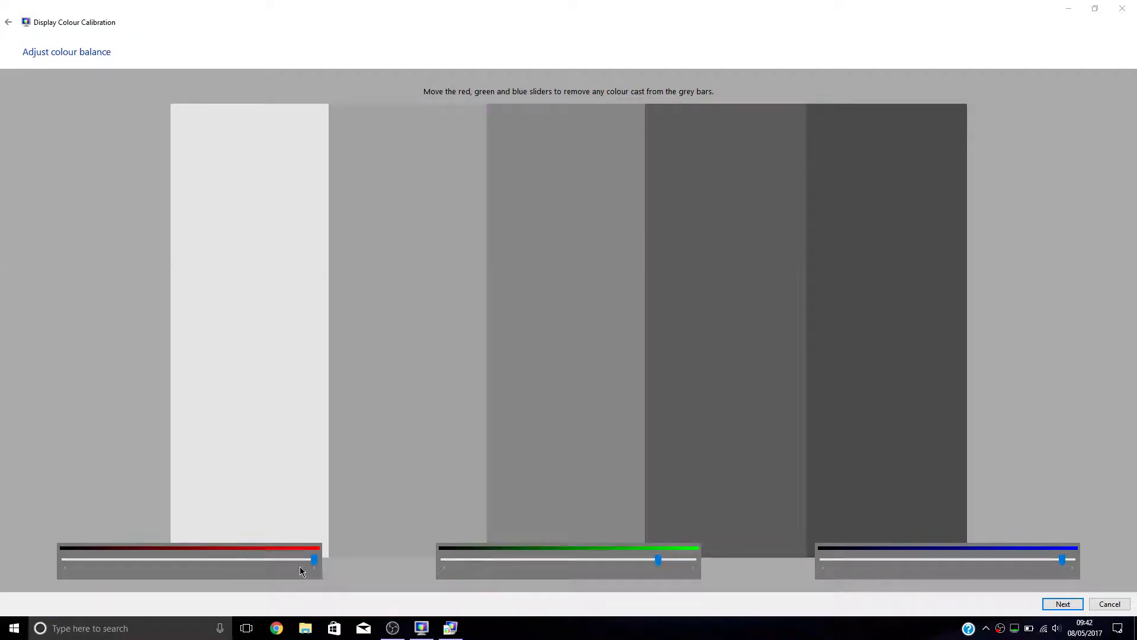
left_click(13, 628)
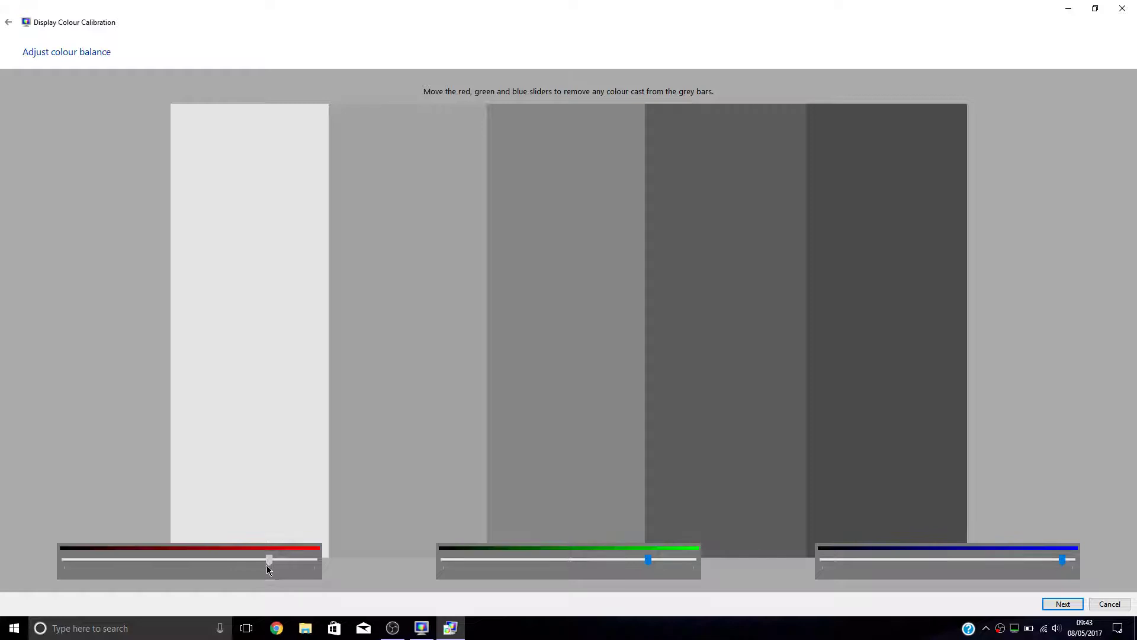
- Nudge red up slightly and raise blue back to full
left_click(13, 628)
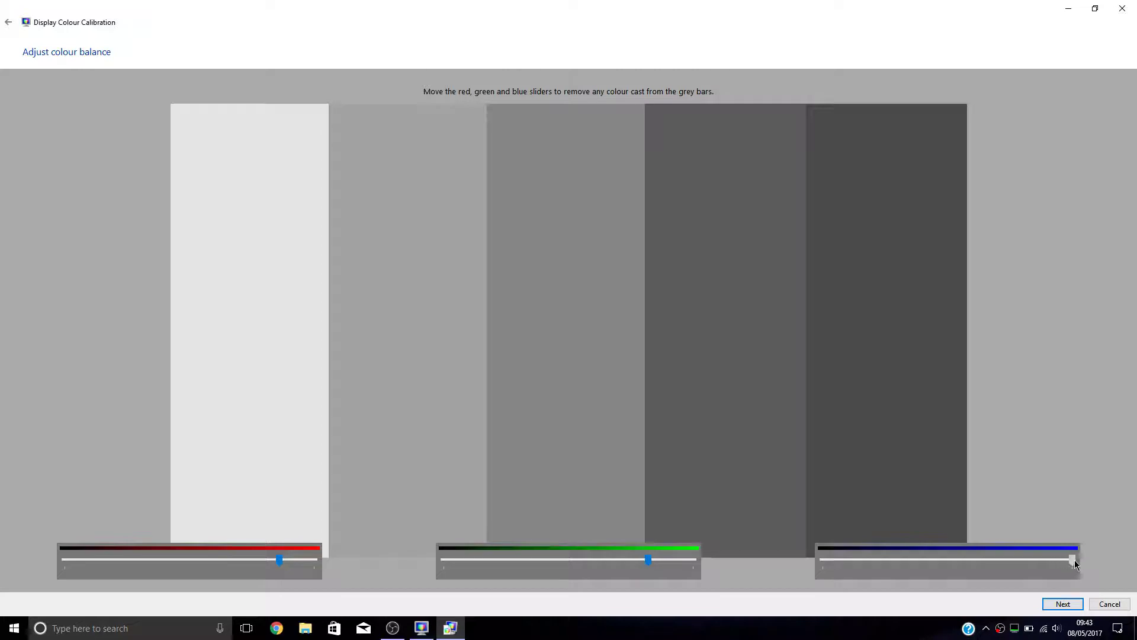
left_click(13, 628)
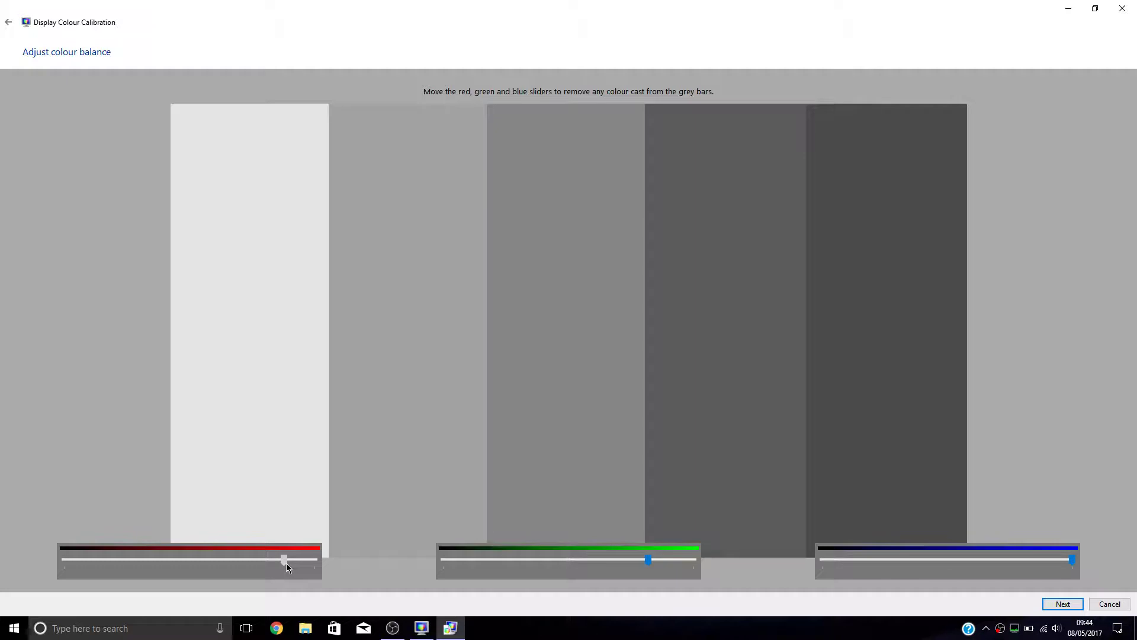
left_click(10, 627)
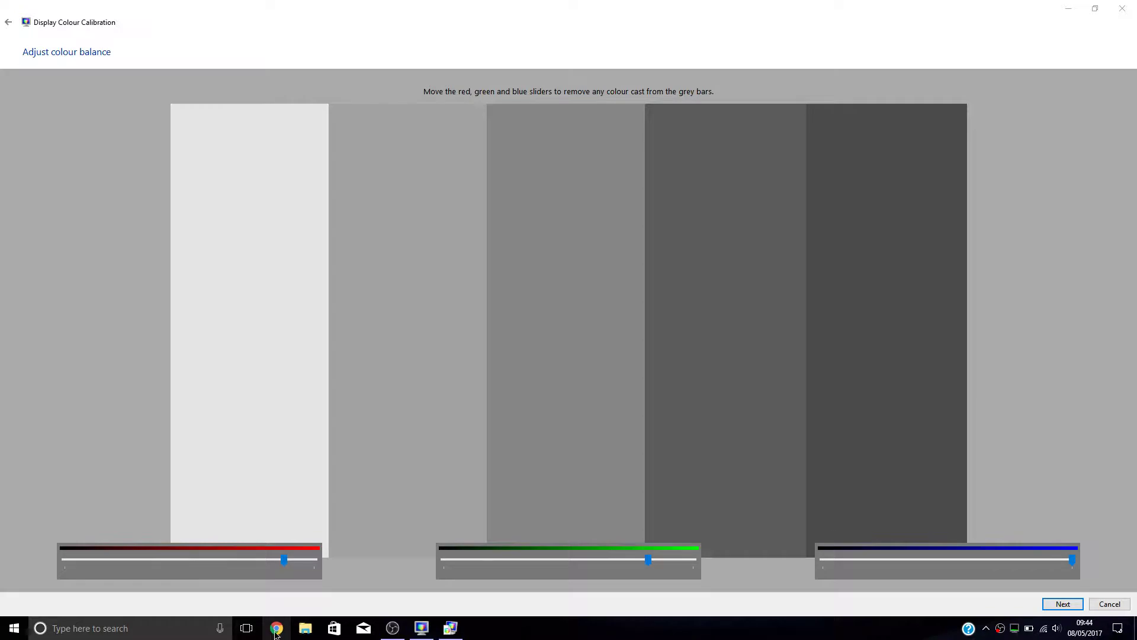
mouse_move(275, 628)
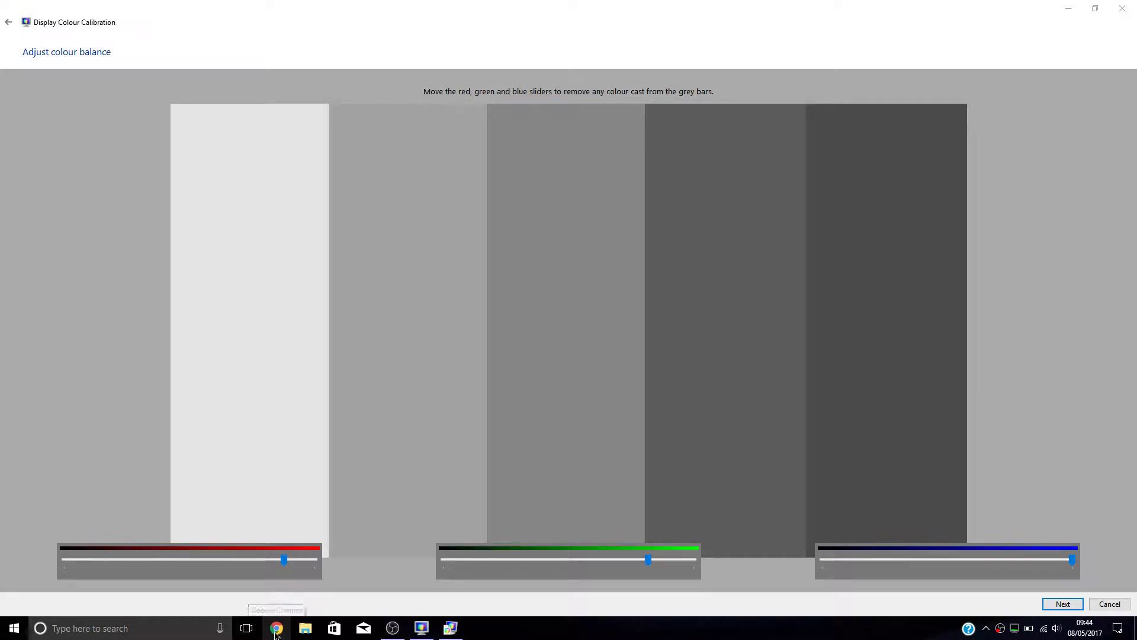
- Open BBC News UK in the browser to compare real content
left_click(276, 627)
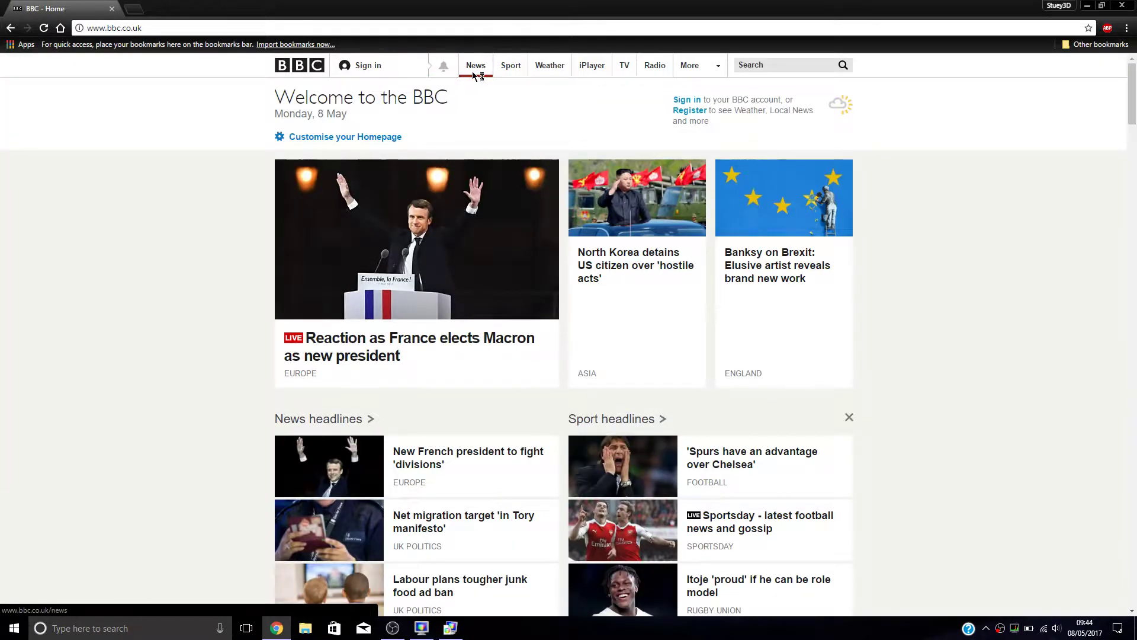
left_click(476, 66)
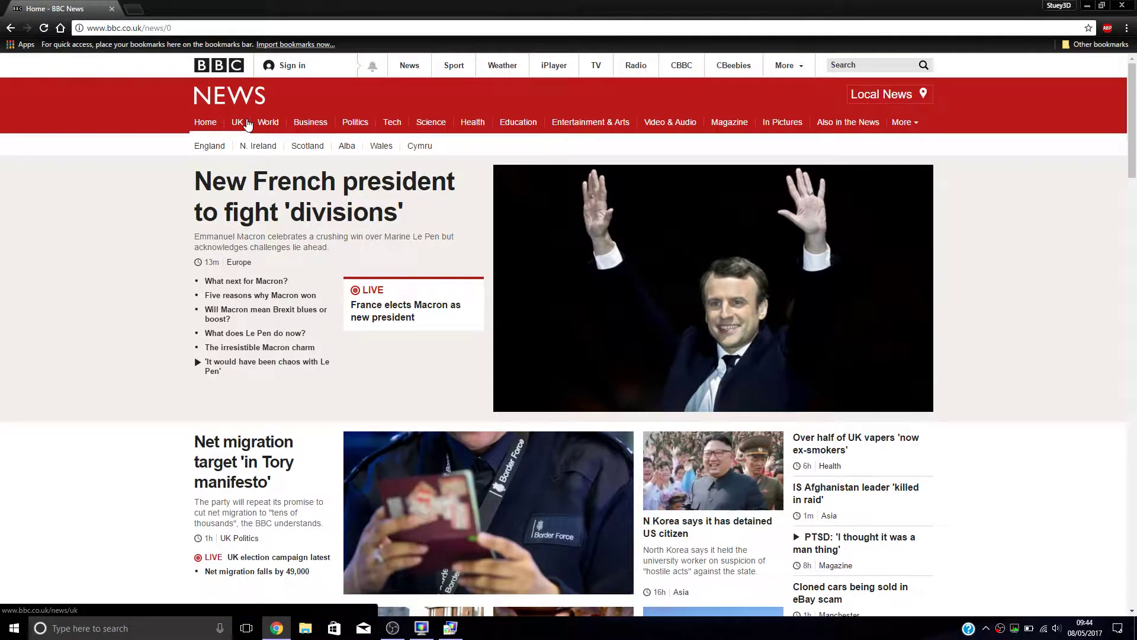
left_click(237, 122)
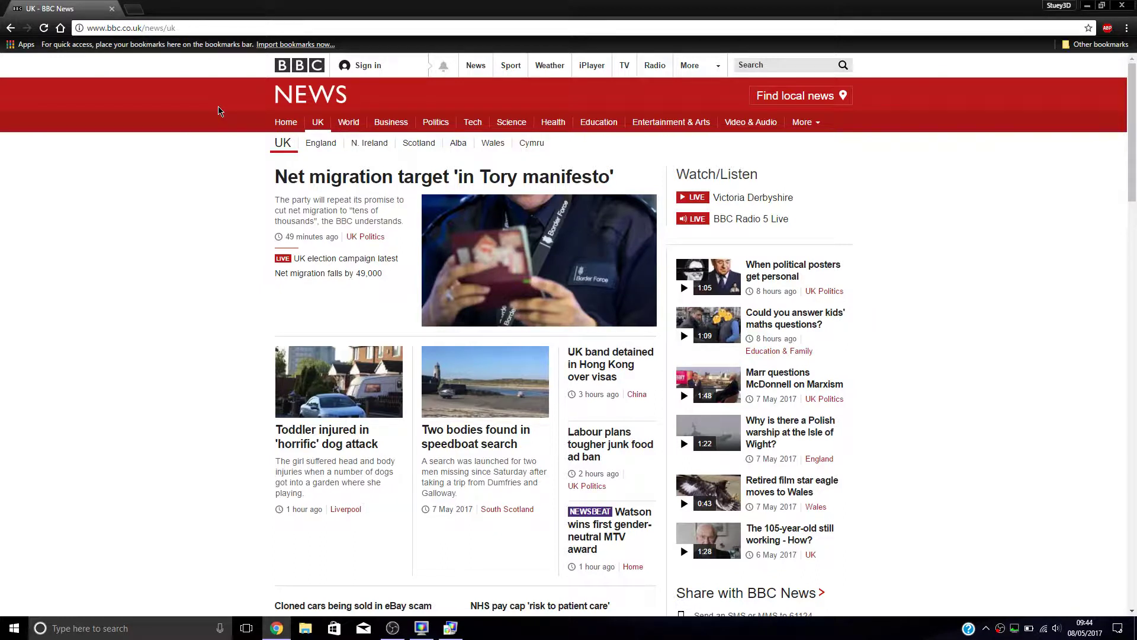
mouse_move(112, 8)
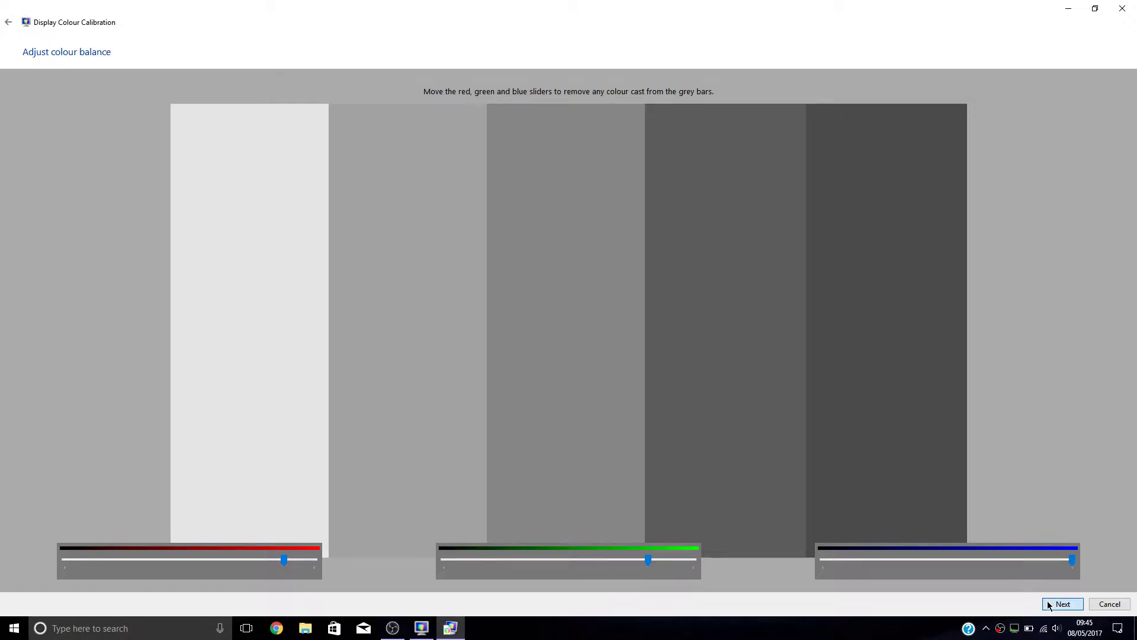
- Accept the colour balance and finish, launching the ClearType Text Tuner
left_click(1062, 604)
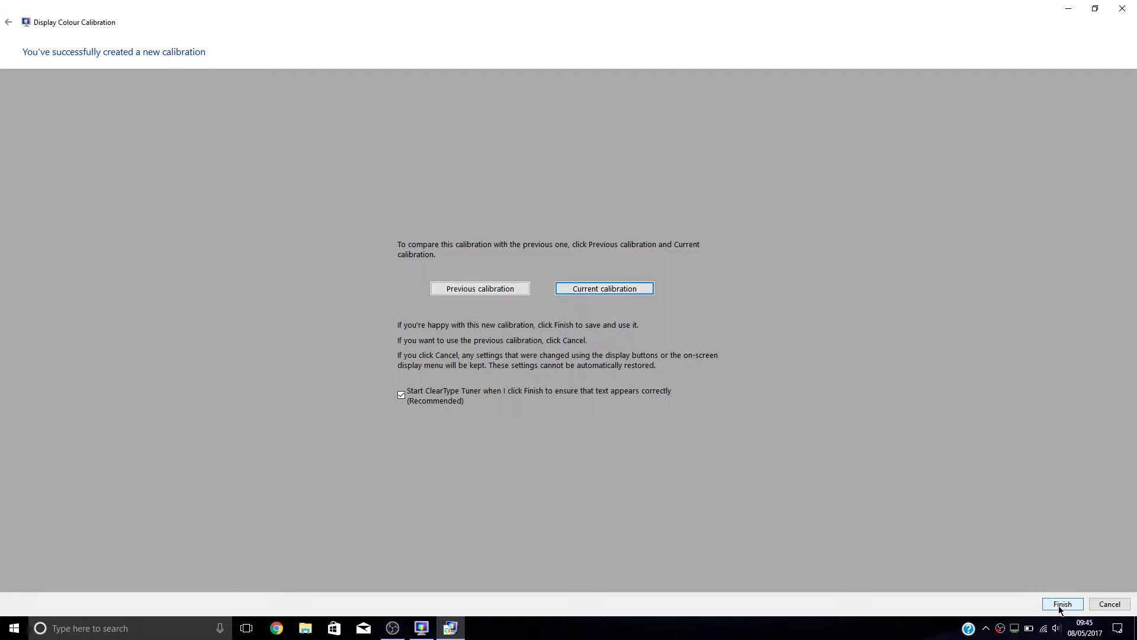
left_click(1061, 604)
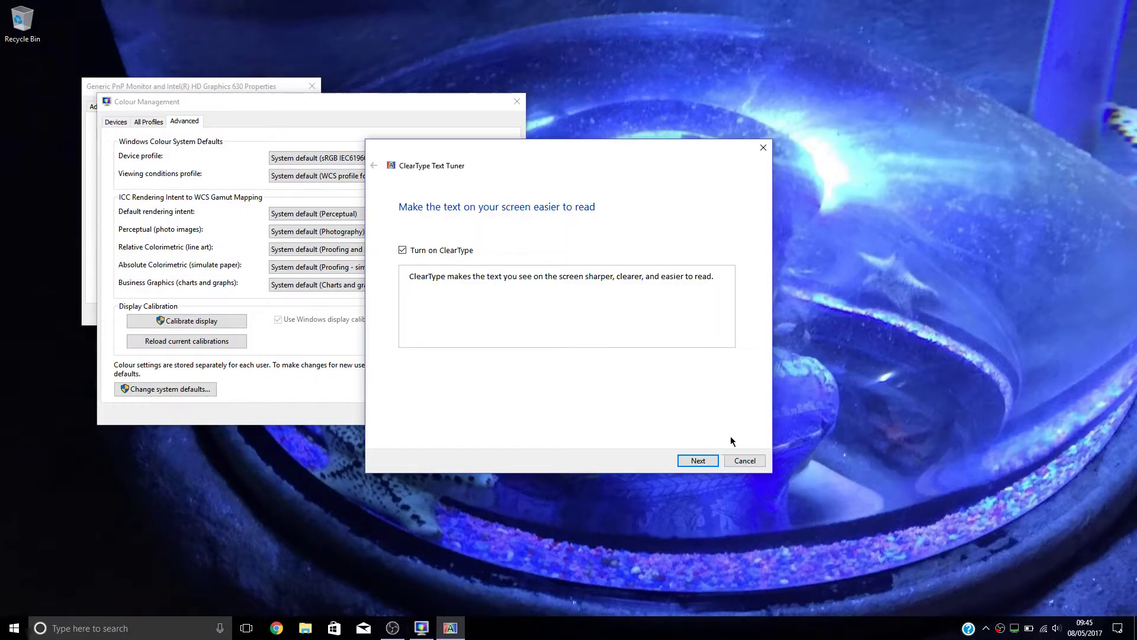
- Keep ClearType on, accept preferred samples including bottom-left on one page, and finish
left_click(697, 461)
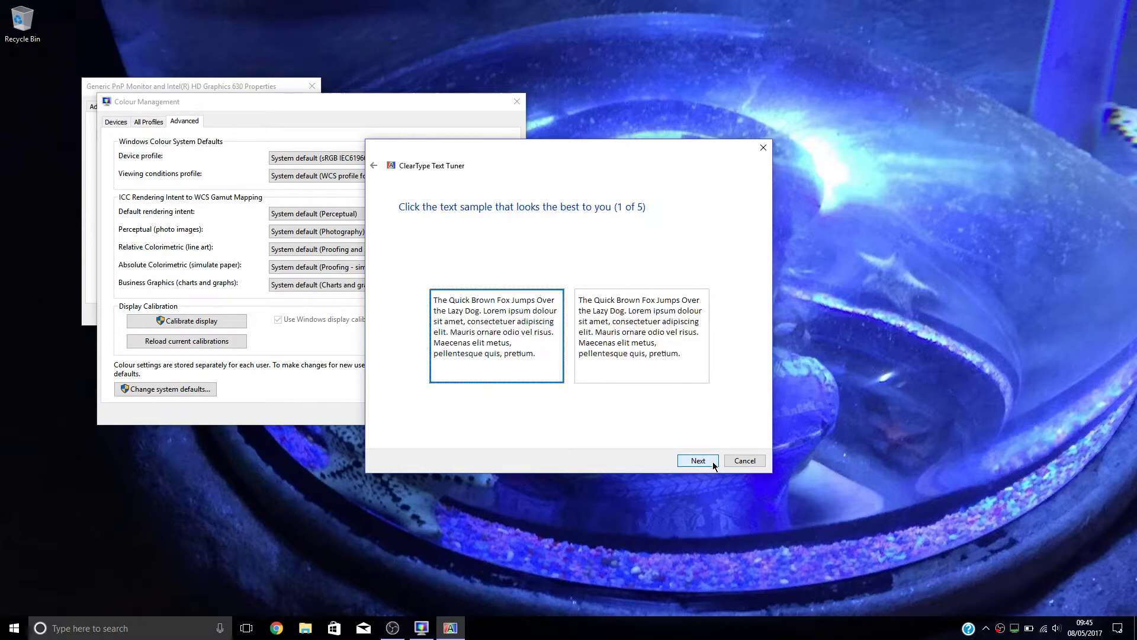
left_click(697, 460)
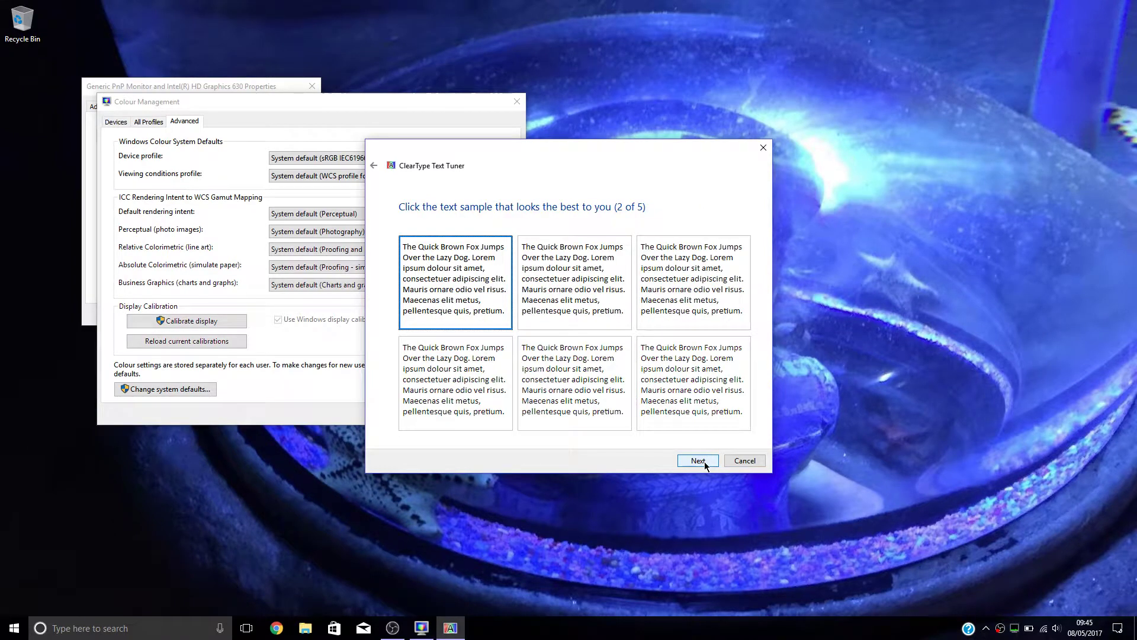
left_click(697, 461)
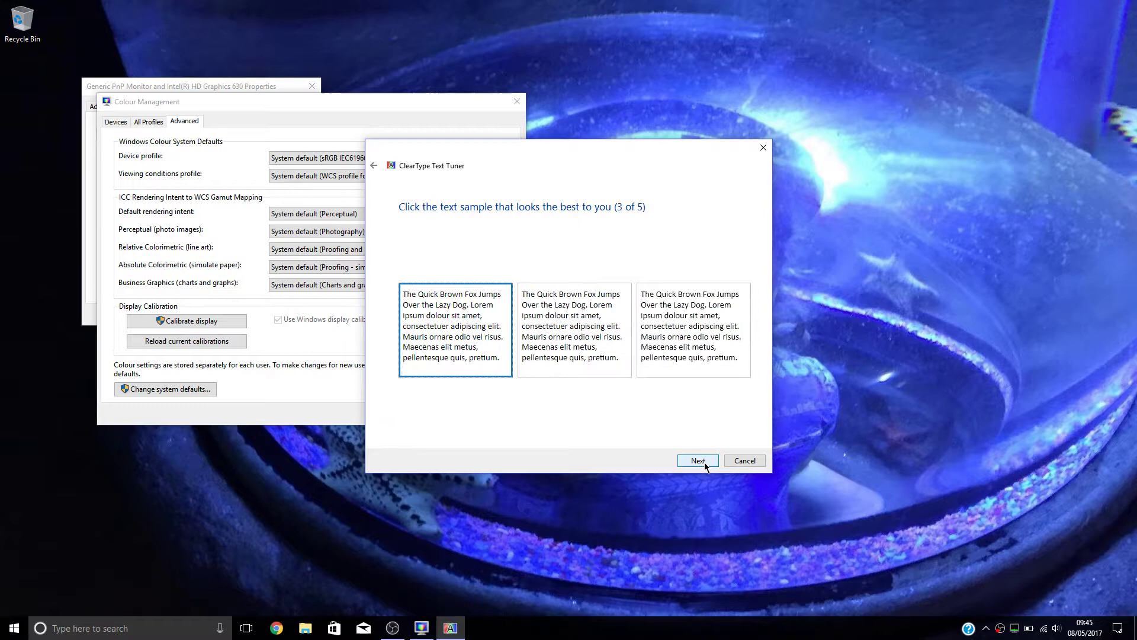
left_click(697, 461)
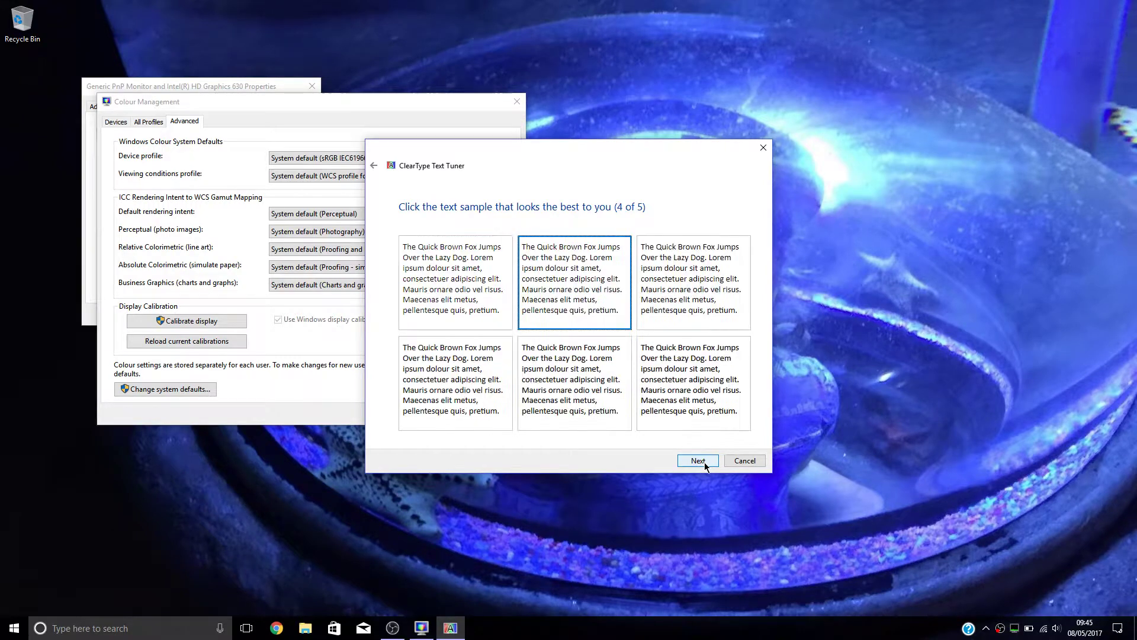
left_click(574, 382)
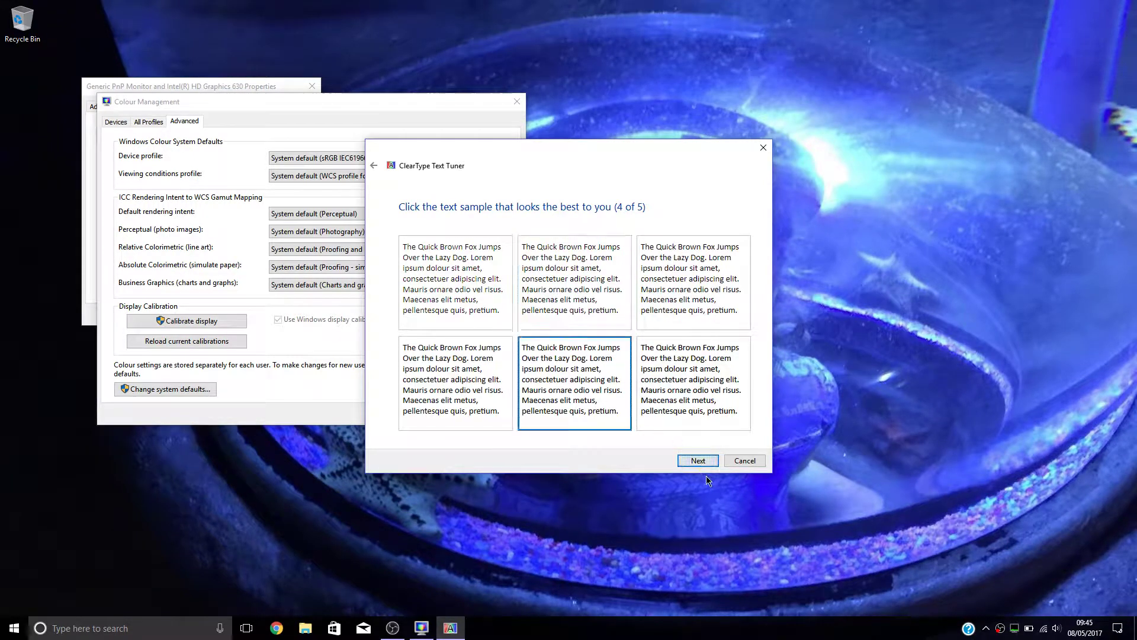
left_click(455, 383)
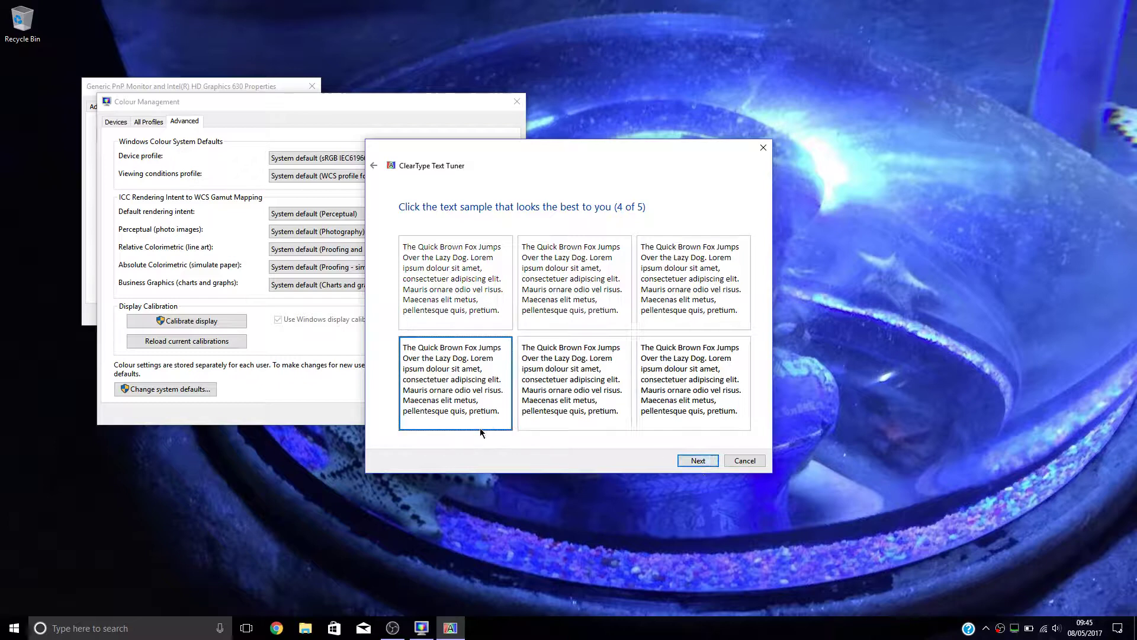
left_click(696, 459)
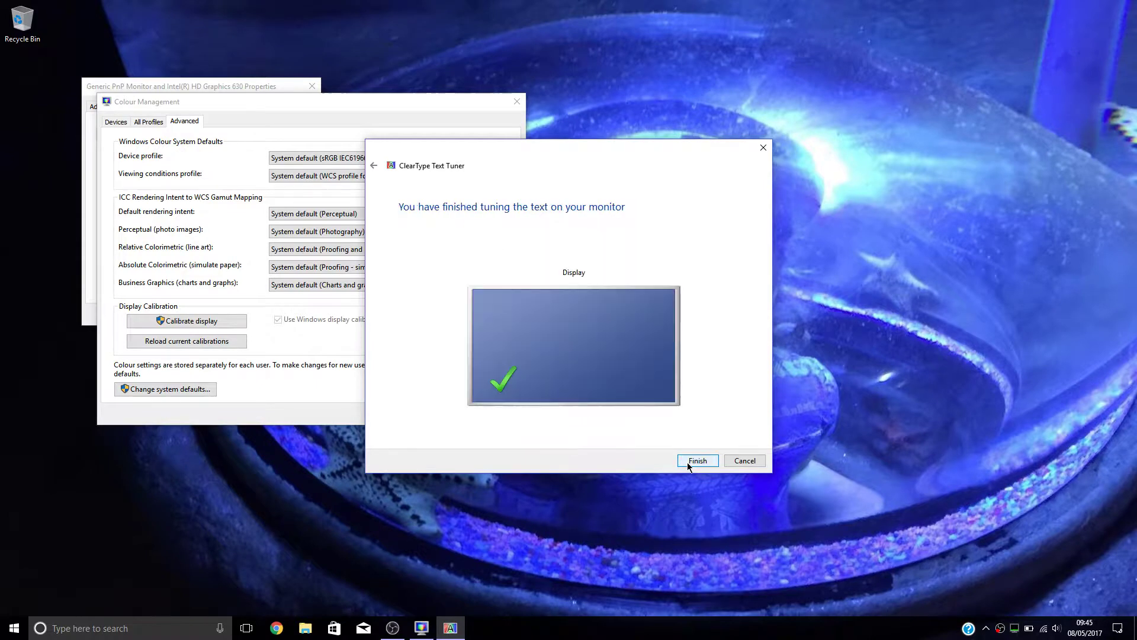
left_click(696, 461)
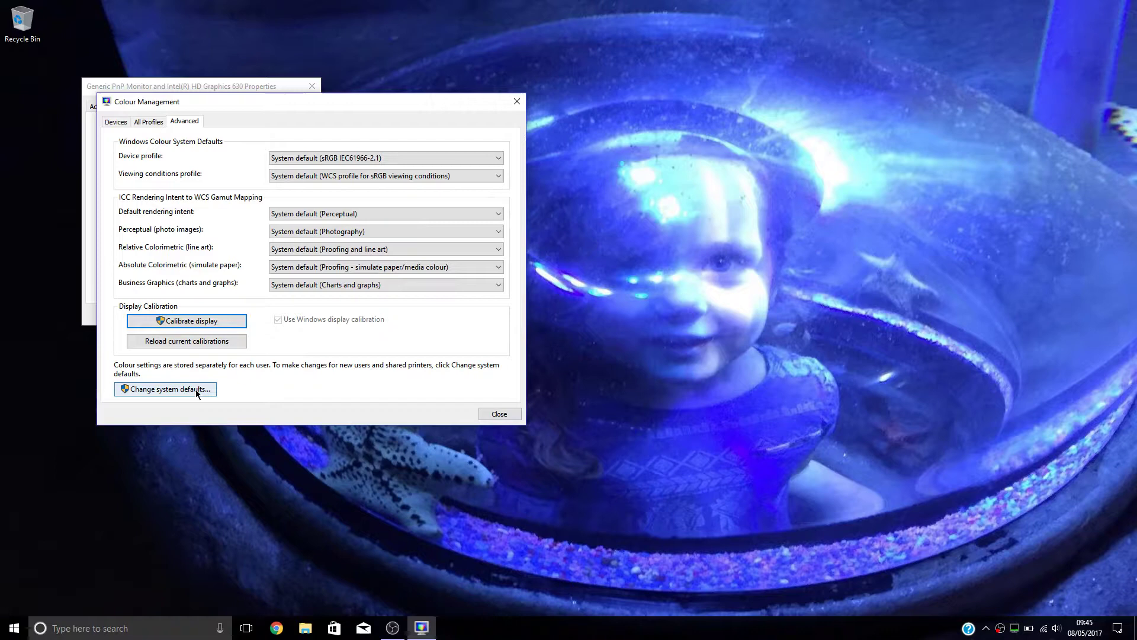
- Choose the calibrated display profile in system defaults, then close both Colour Management windows
left_click(165, 389)
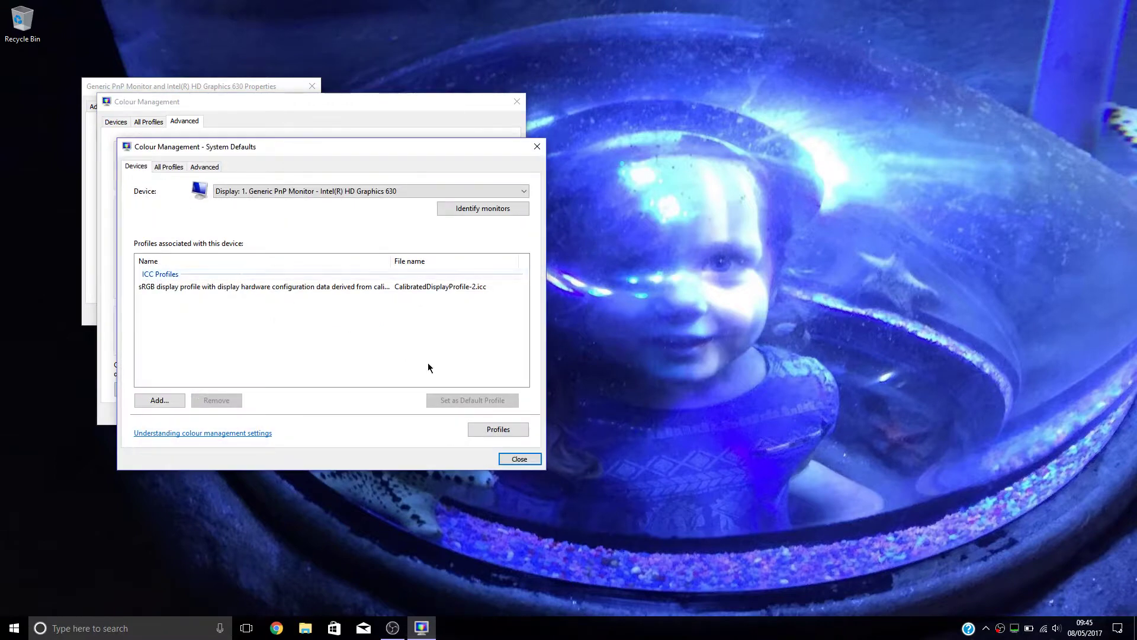
left_click(263, 285)
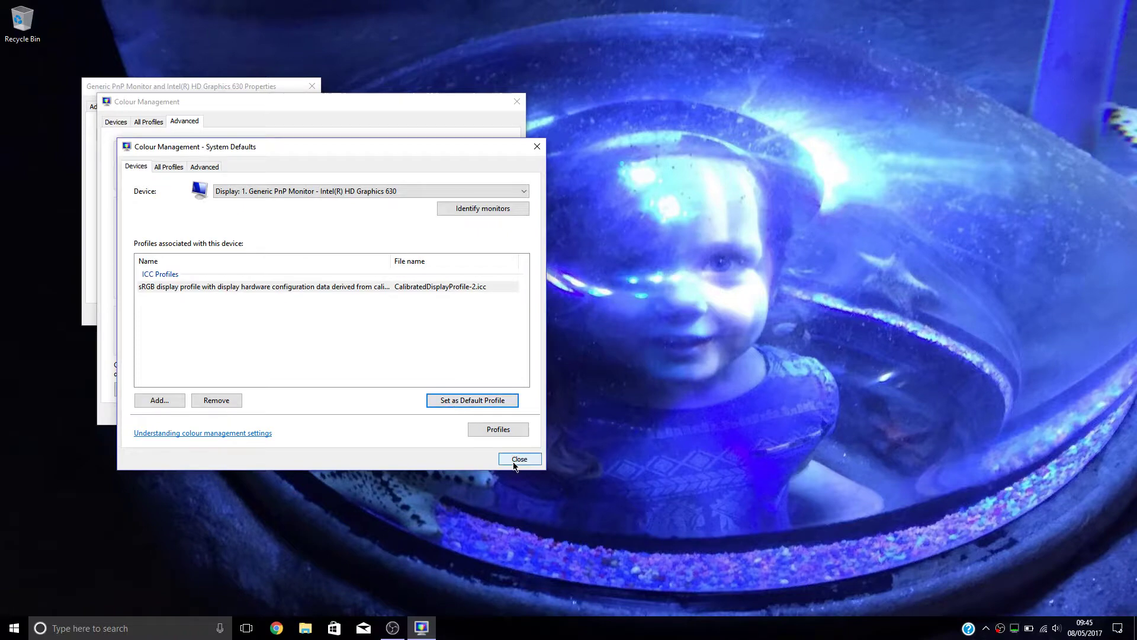
left_click(519, 458)
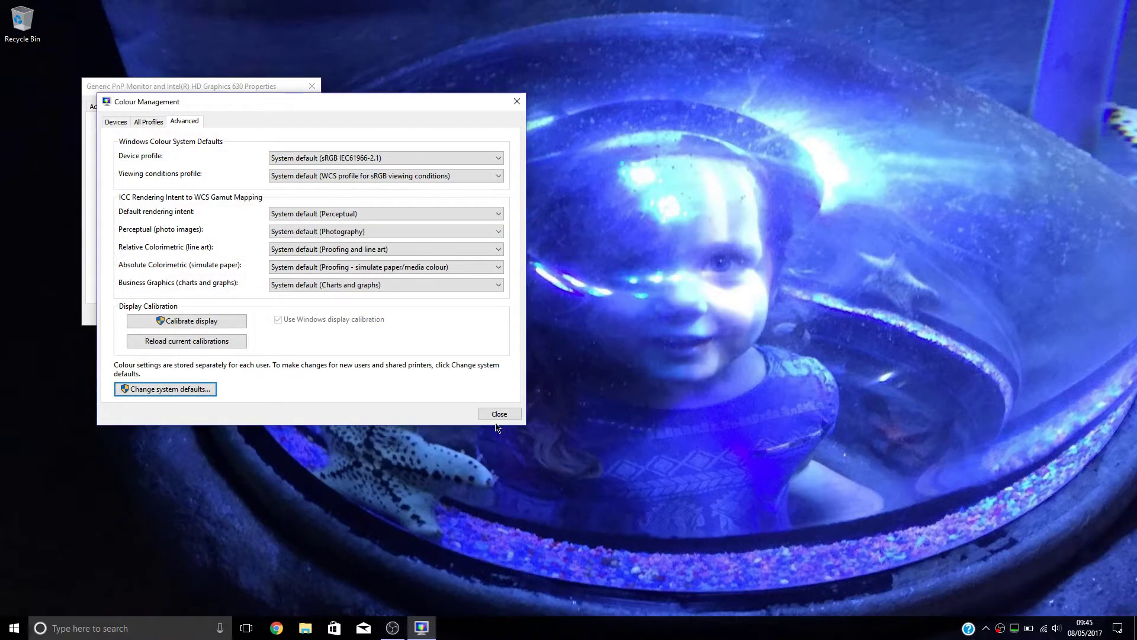
left_click(498, 413)
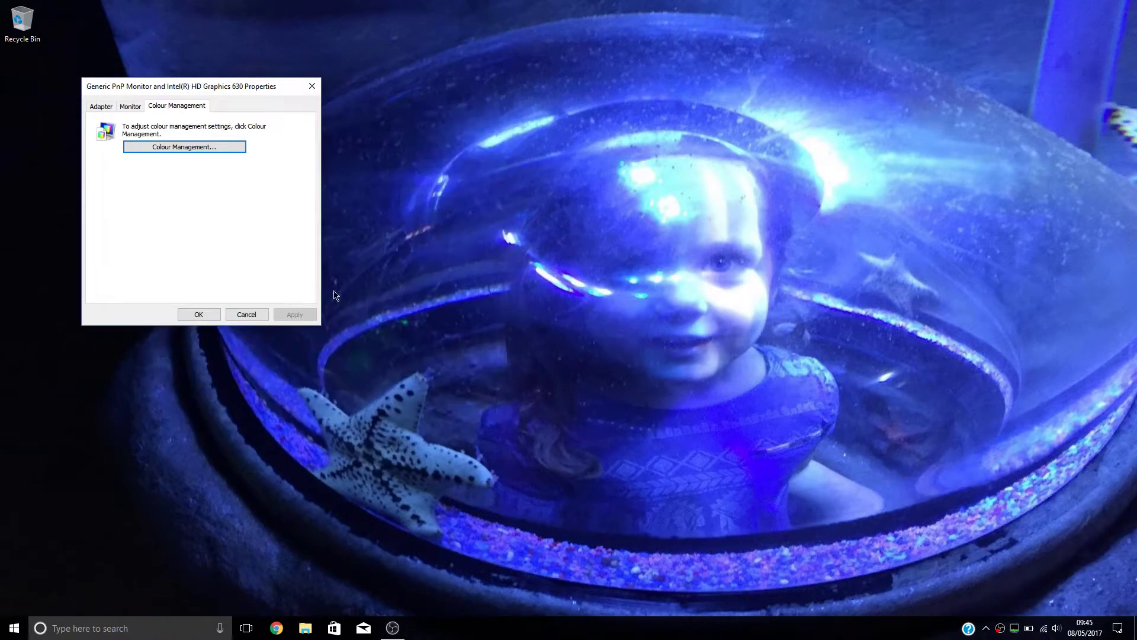
- Check the calibrated profile under All Profiles, then close Colour Management and monitor properties
left_click(183, 146)
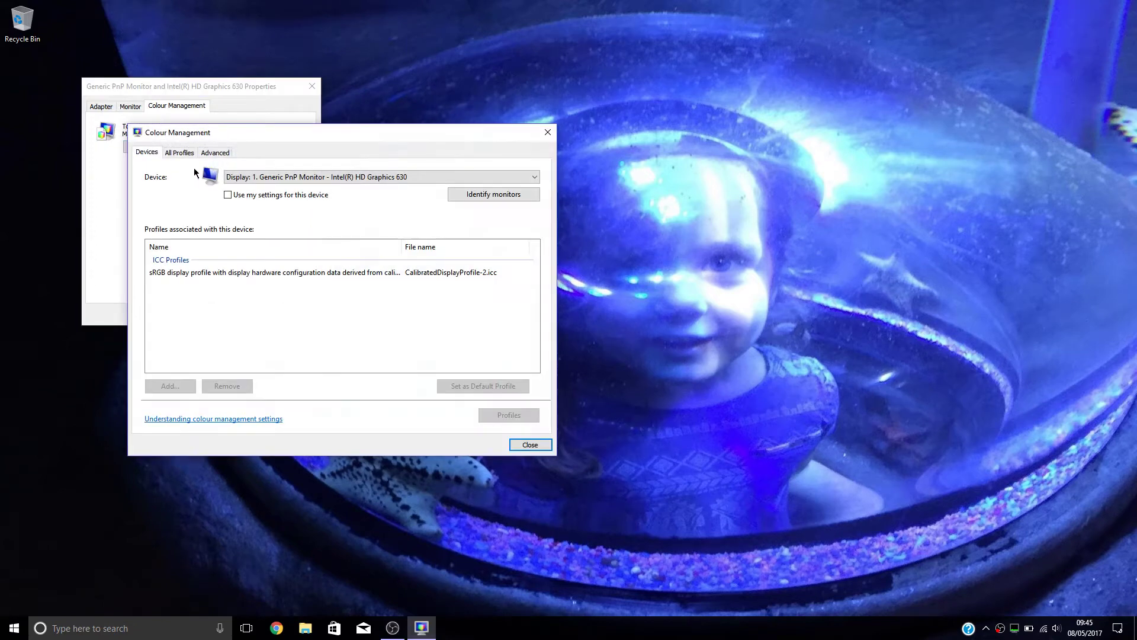
left_click(179, 152)
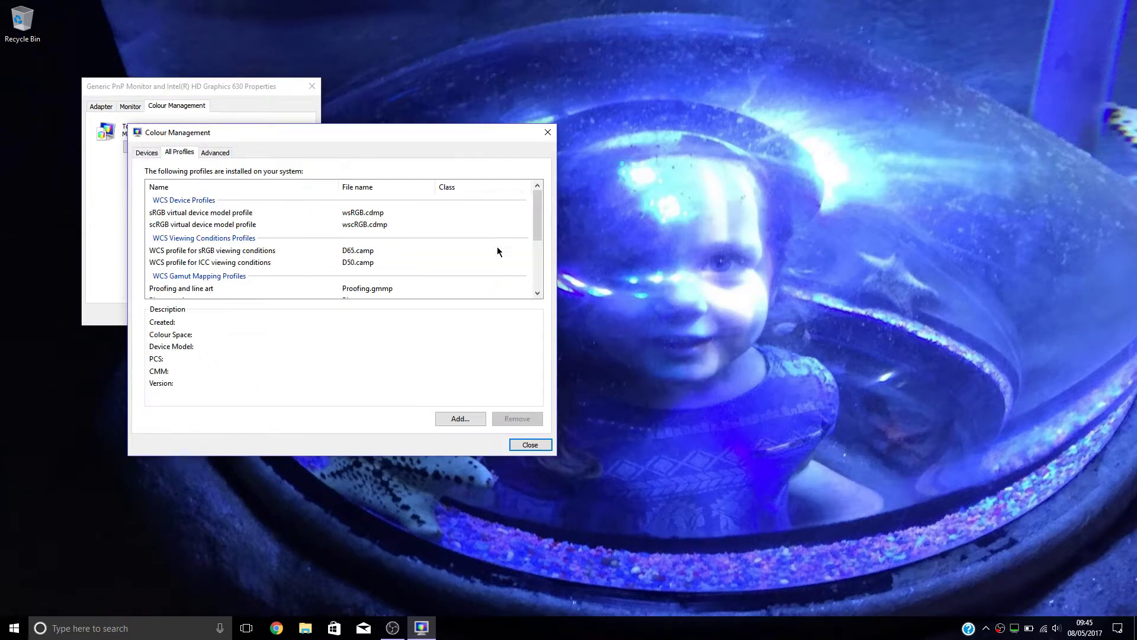
scroll("down", 3)
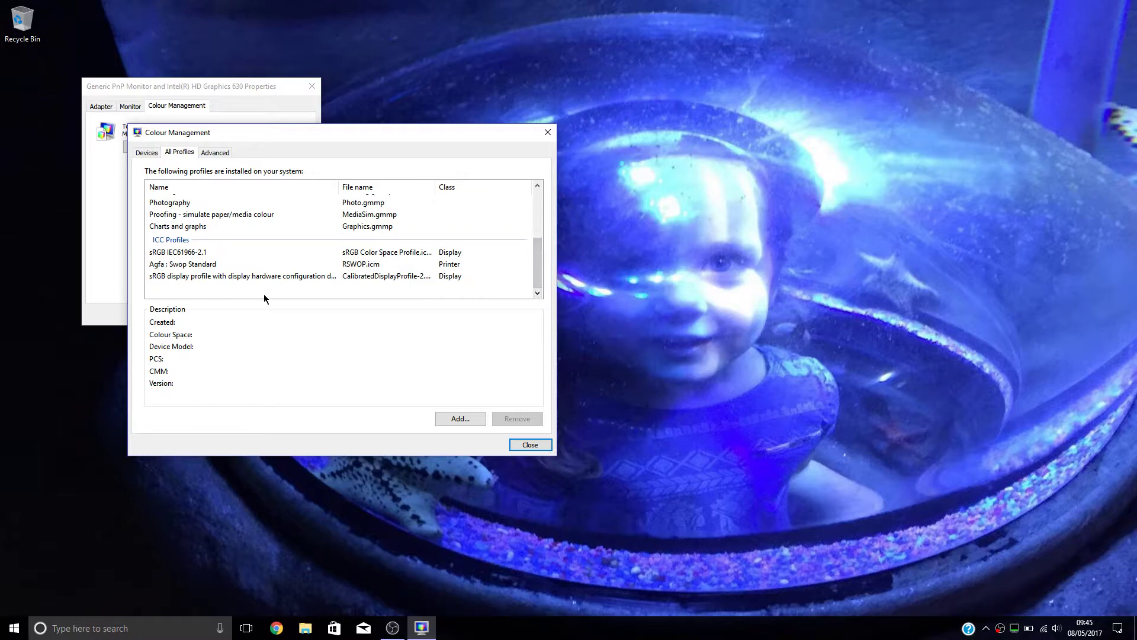
left_click(243, 275)
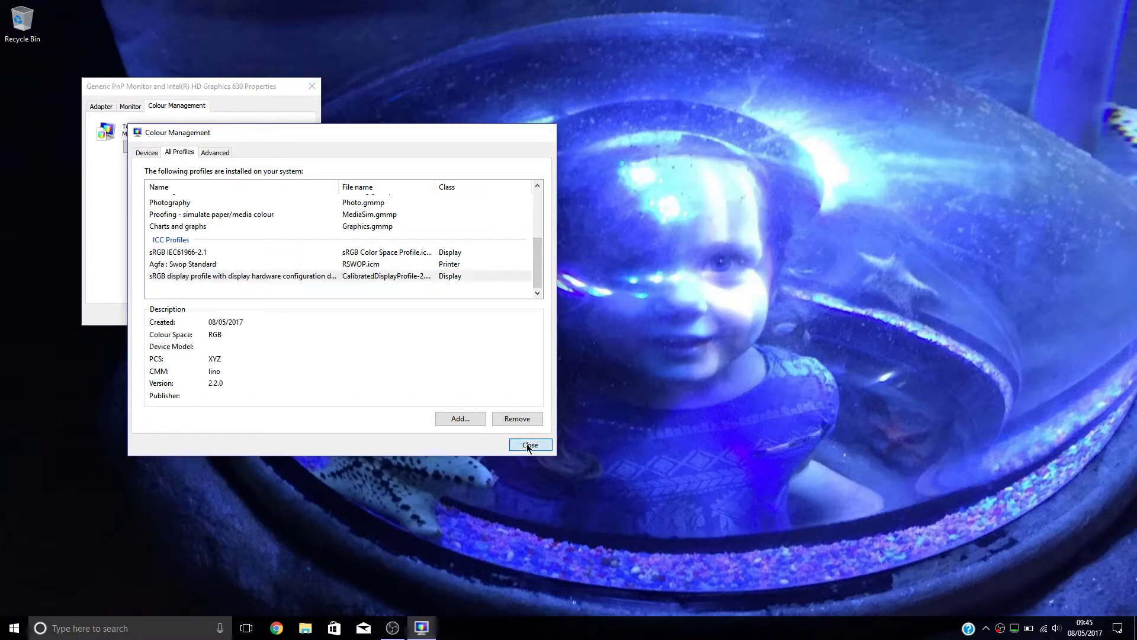
left_click(530, 445)
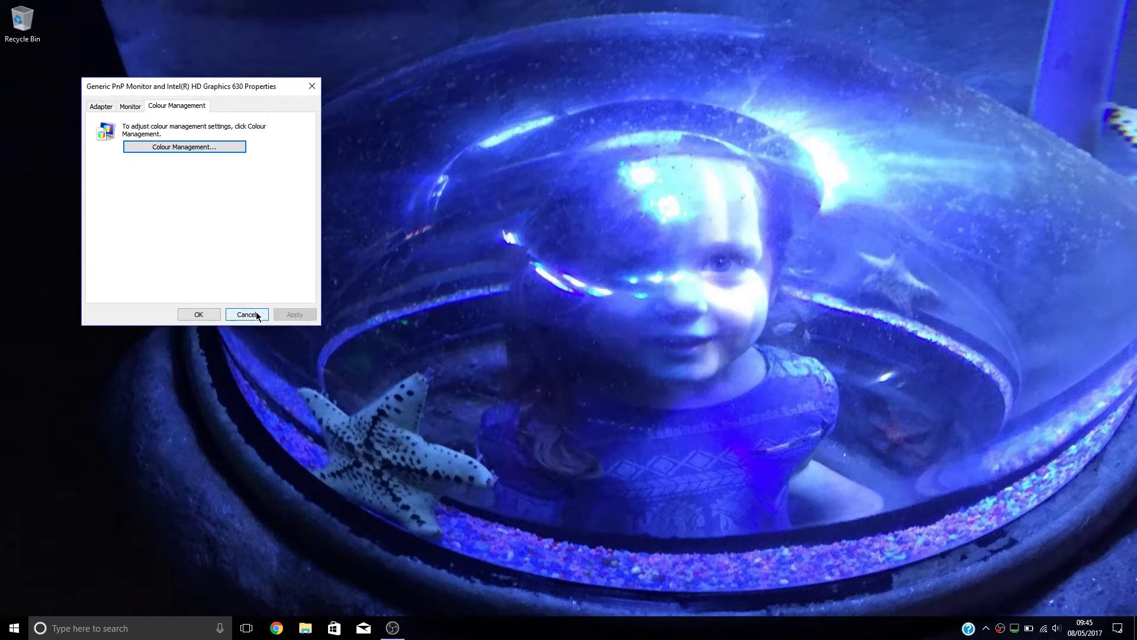
left_click(247, 314)
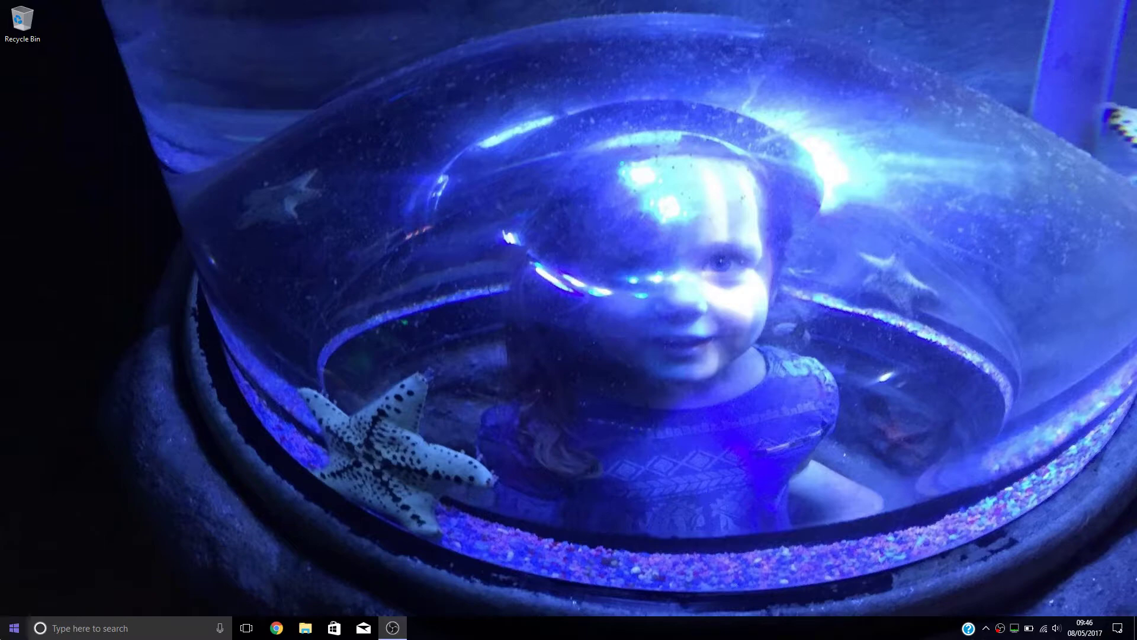
left_click(13, 627)
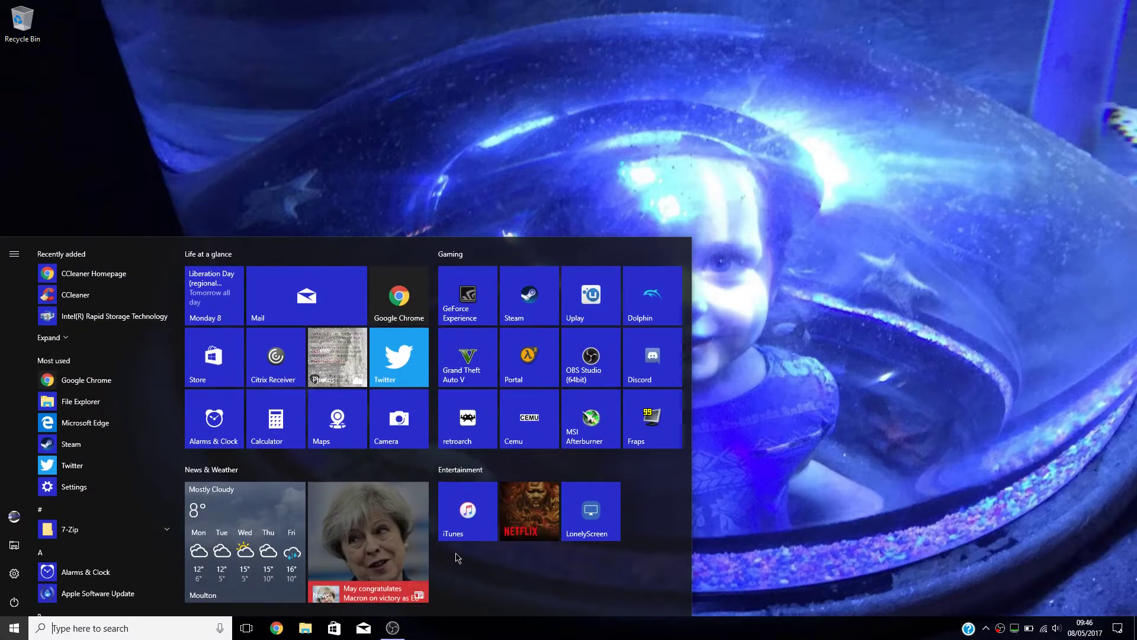
mouse_move(510, 301)
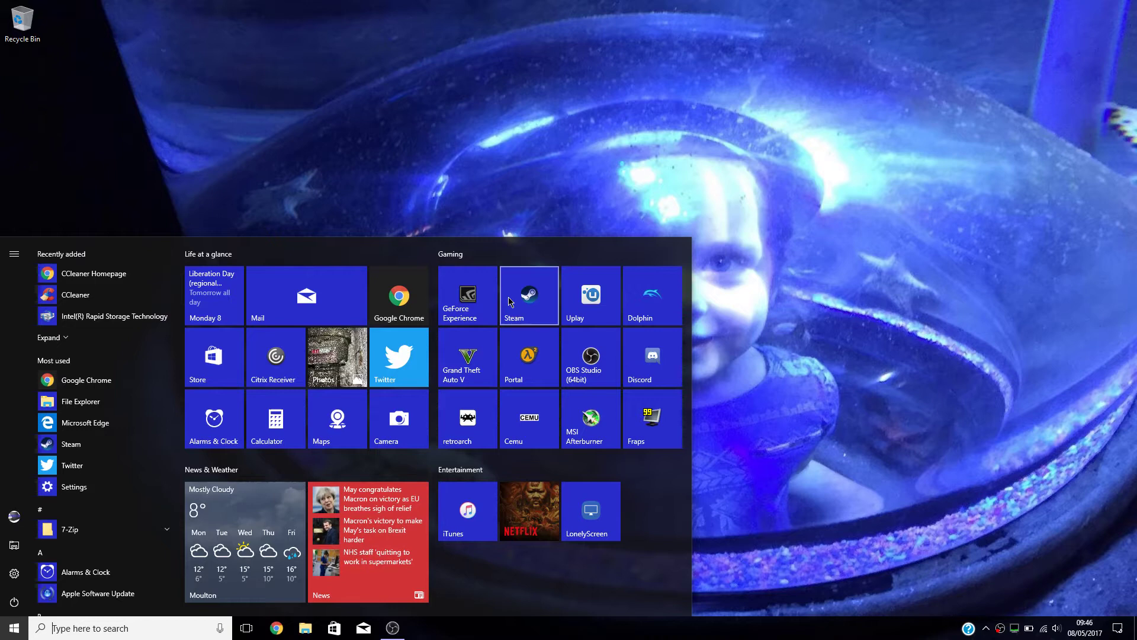
mouse_move(762, 104)
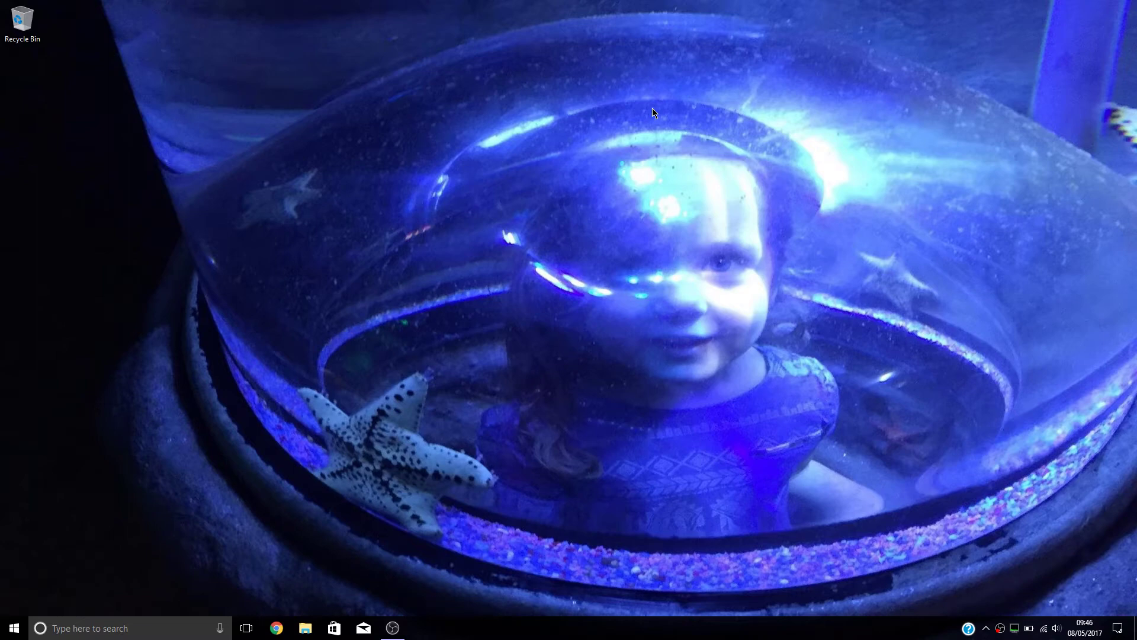
mouse_move(1123, 274)
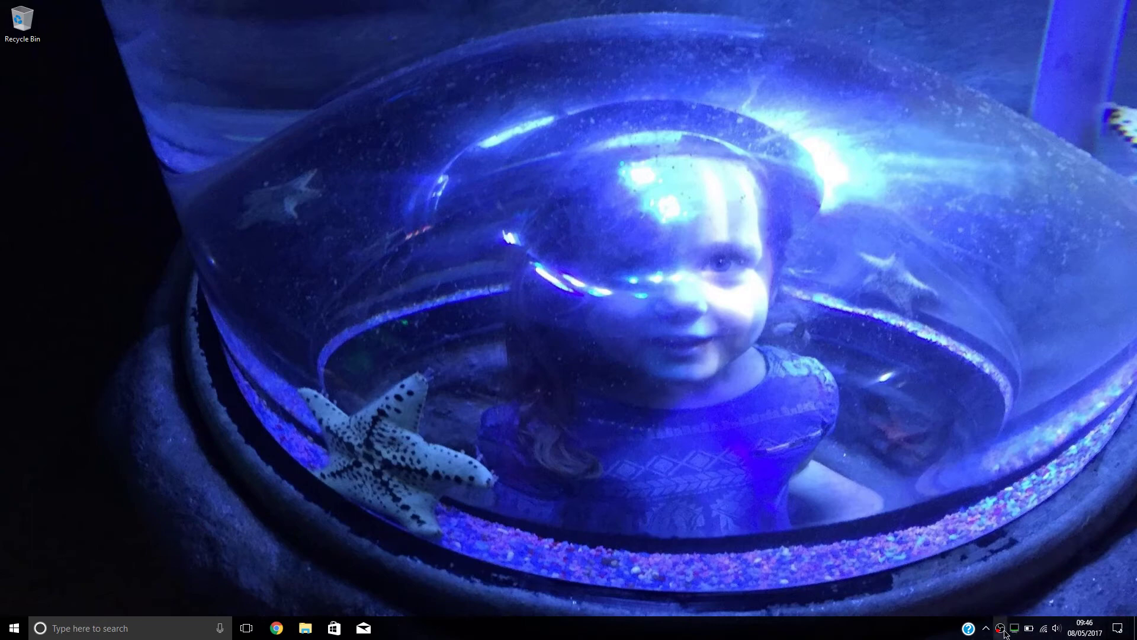
right_click(999, 627)
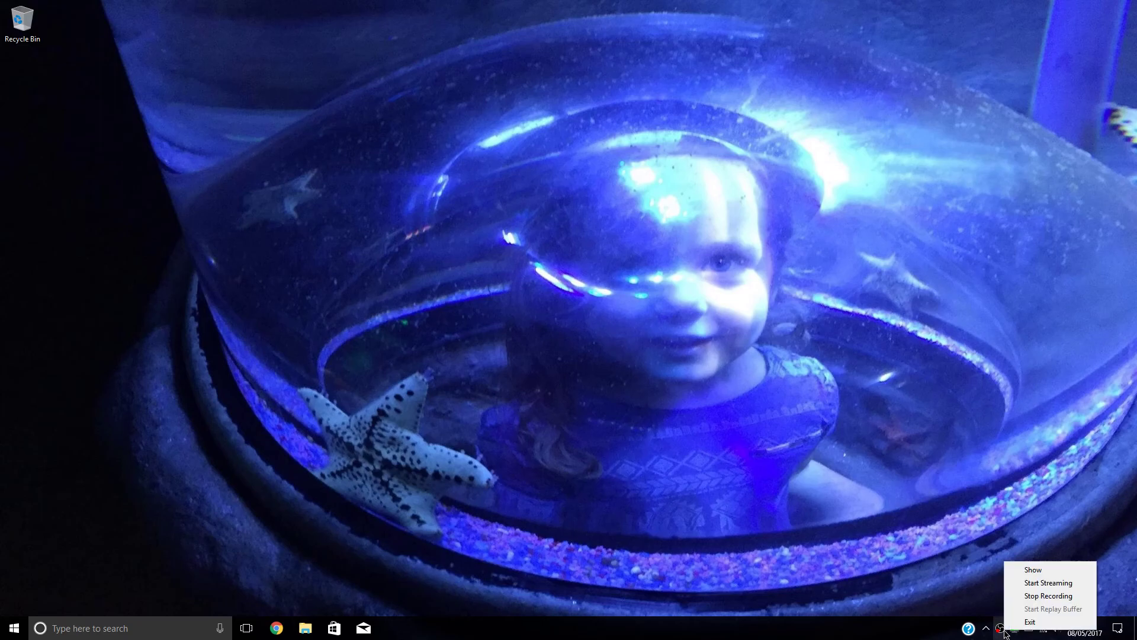